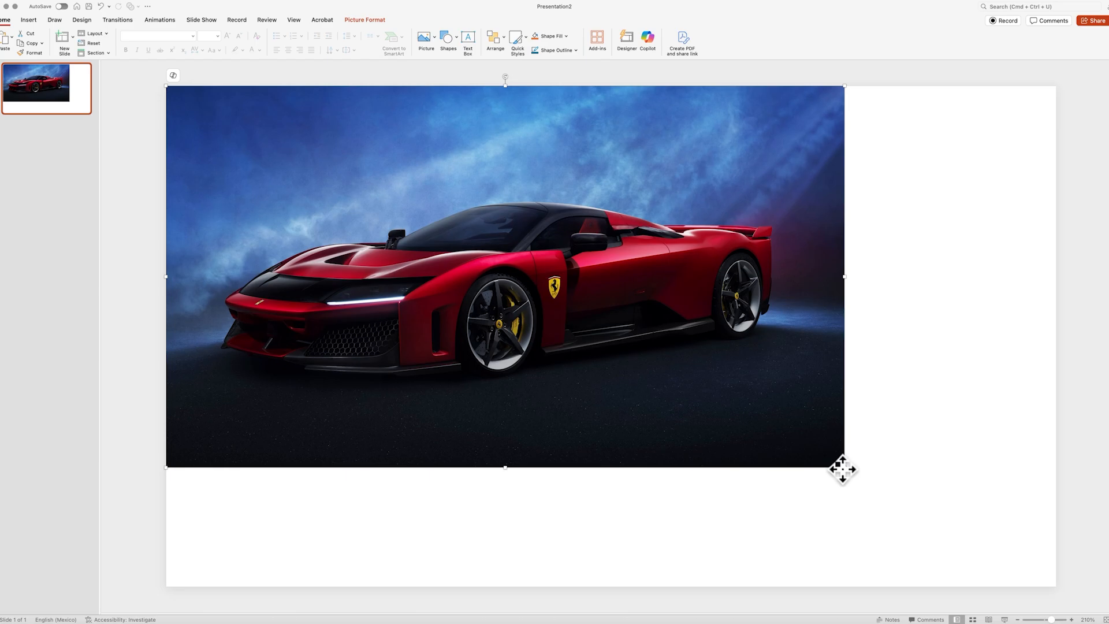
Enlarge the car photo to cover the slide and draw a wide rectangle across its top.
drag(843, 466, 1055, 584)
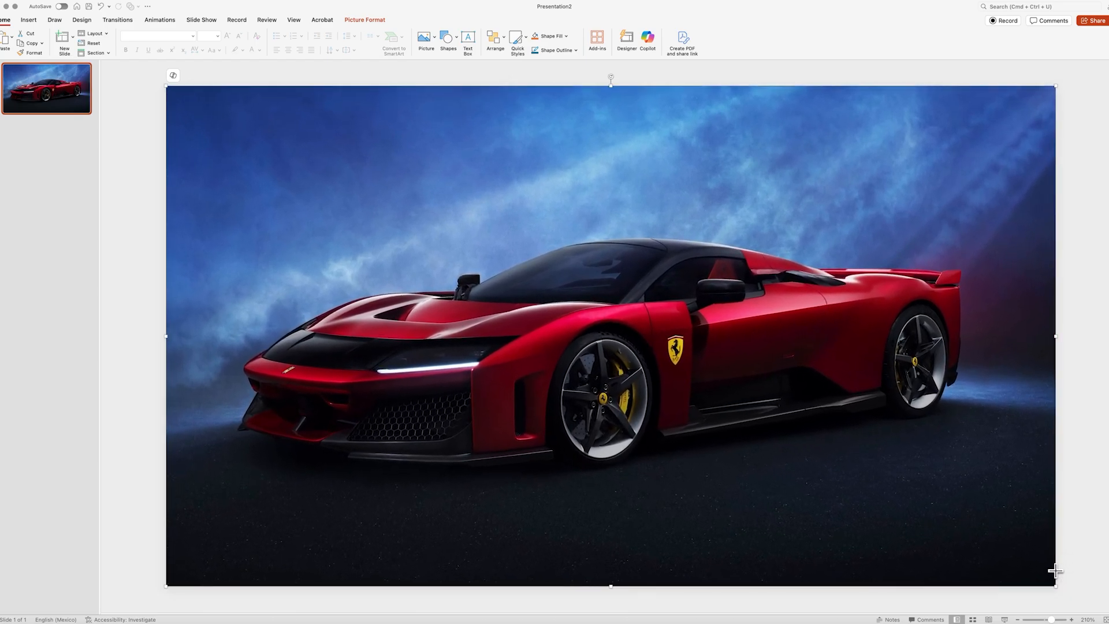
click(449, 41)
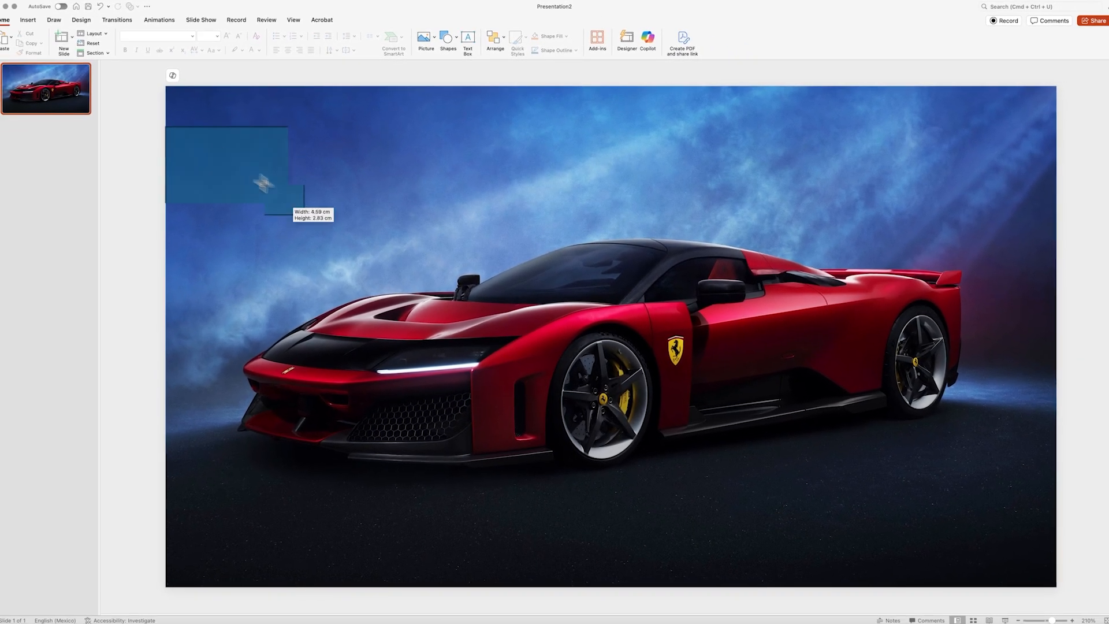
drag(293, 213, 1054, 317)
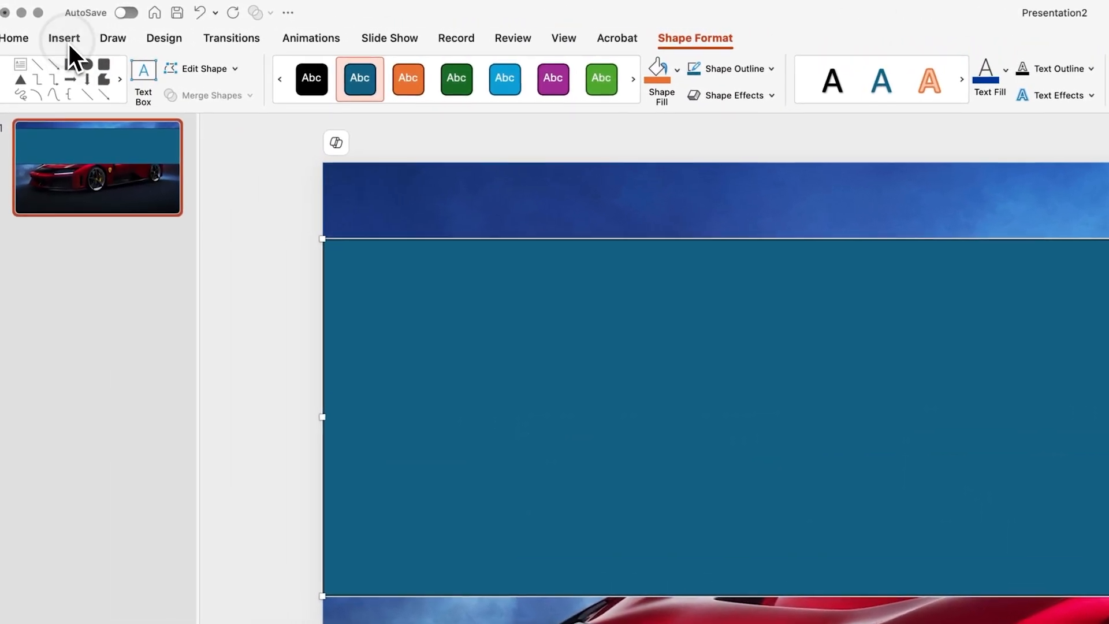
Add a text box reading FERRARI in the Akira Expanded font over the rectangle.
click(63, 38)
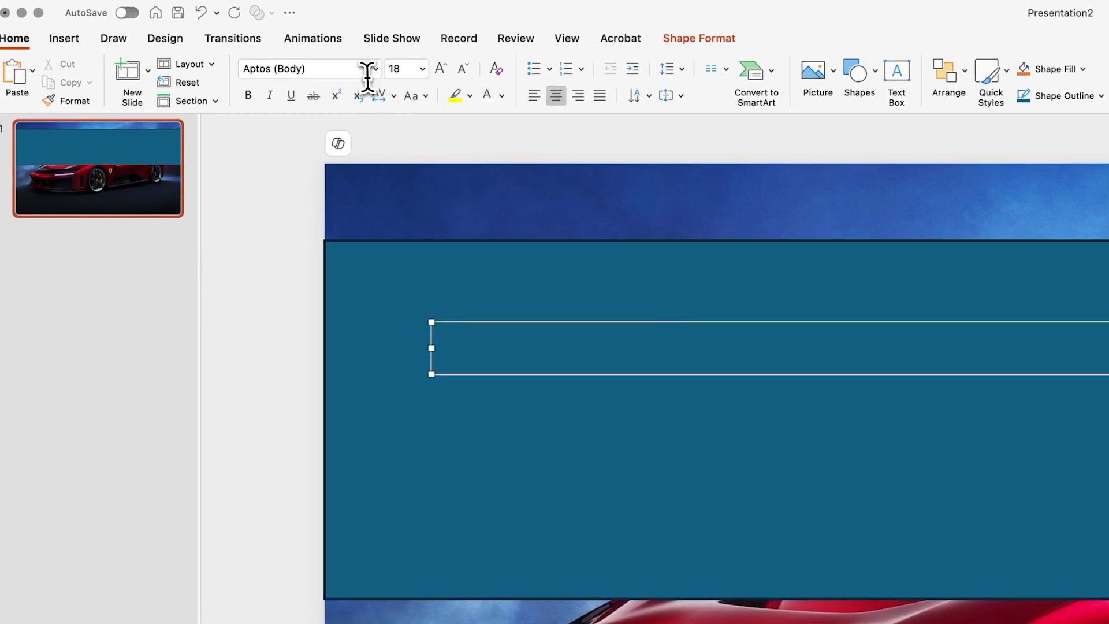
click(374, 68)
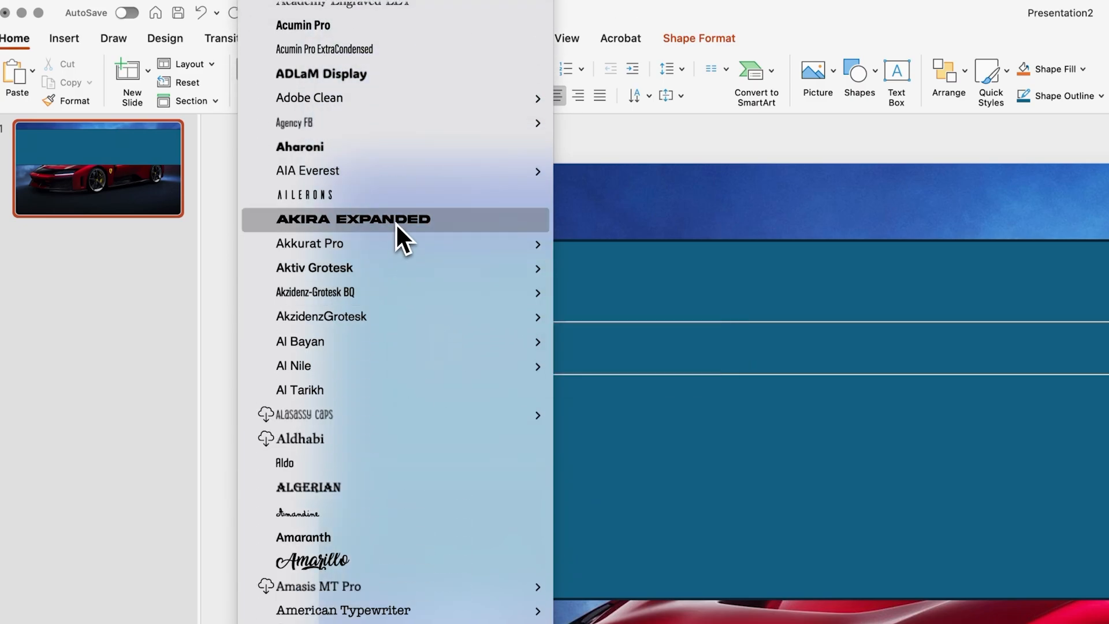
click(352, 220)
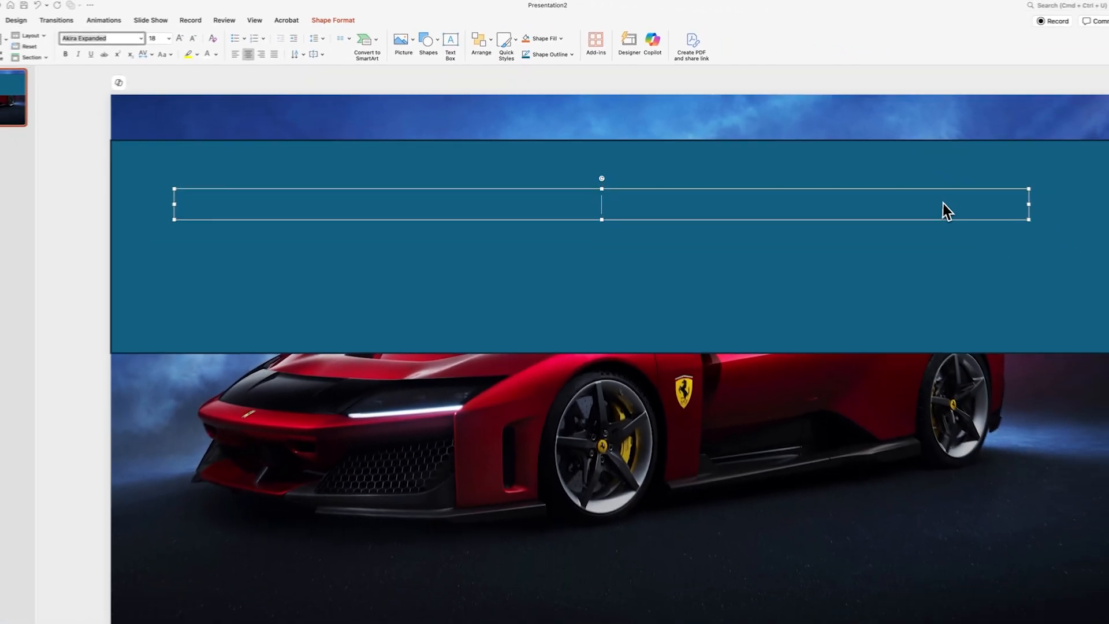
text(FERRARI)
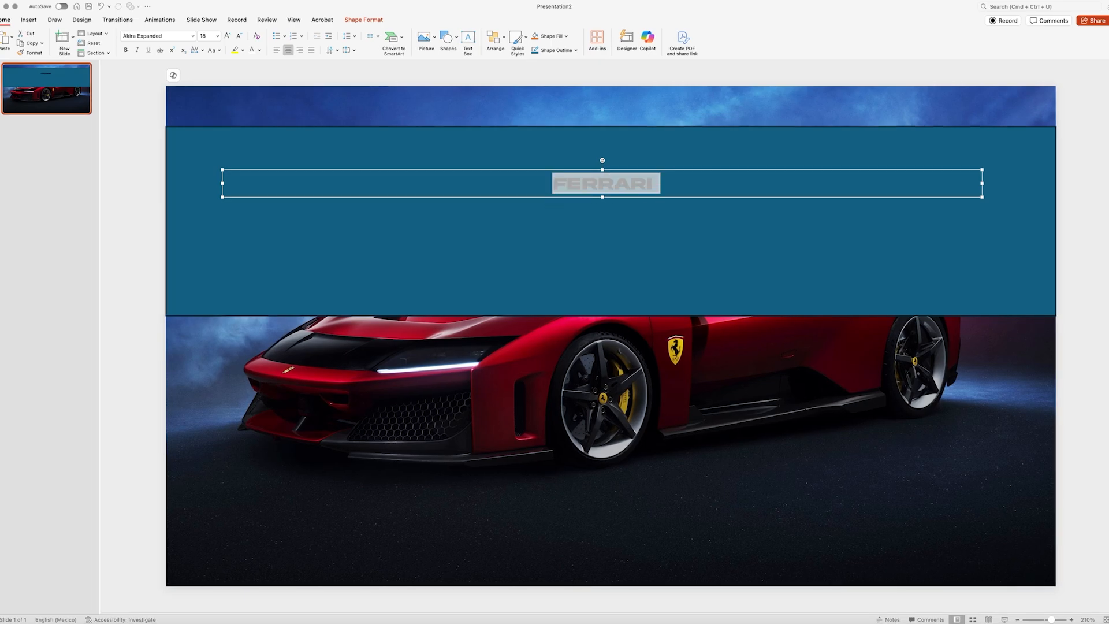
Enlarge the FERRARI text three sizes so it spans the band.
click(227, 36)
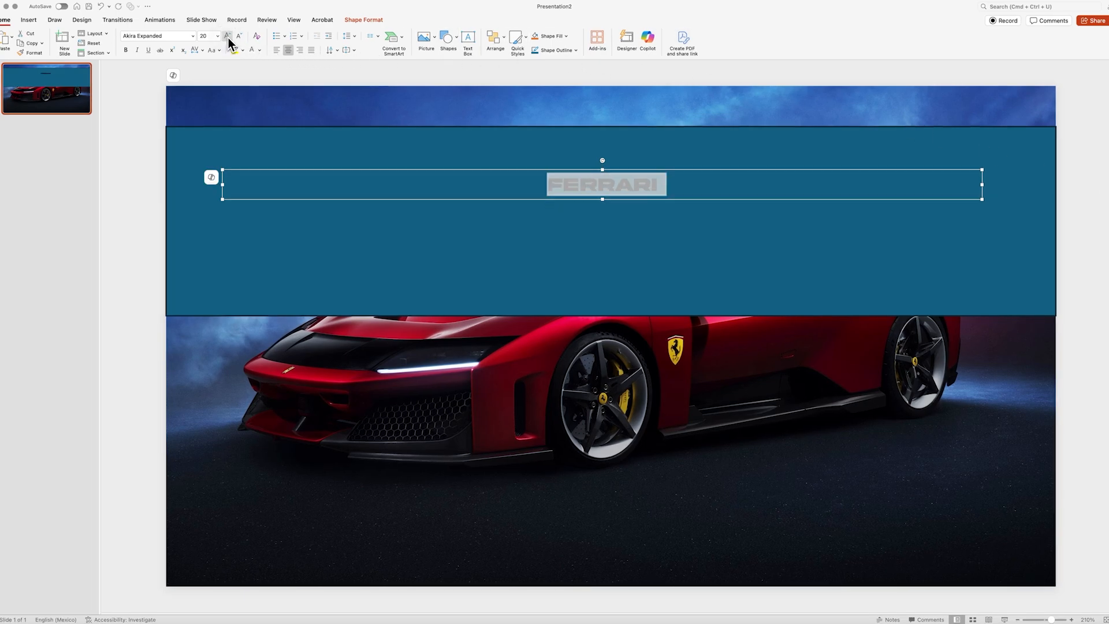
click(228, 36)
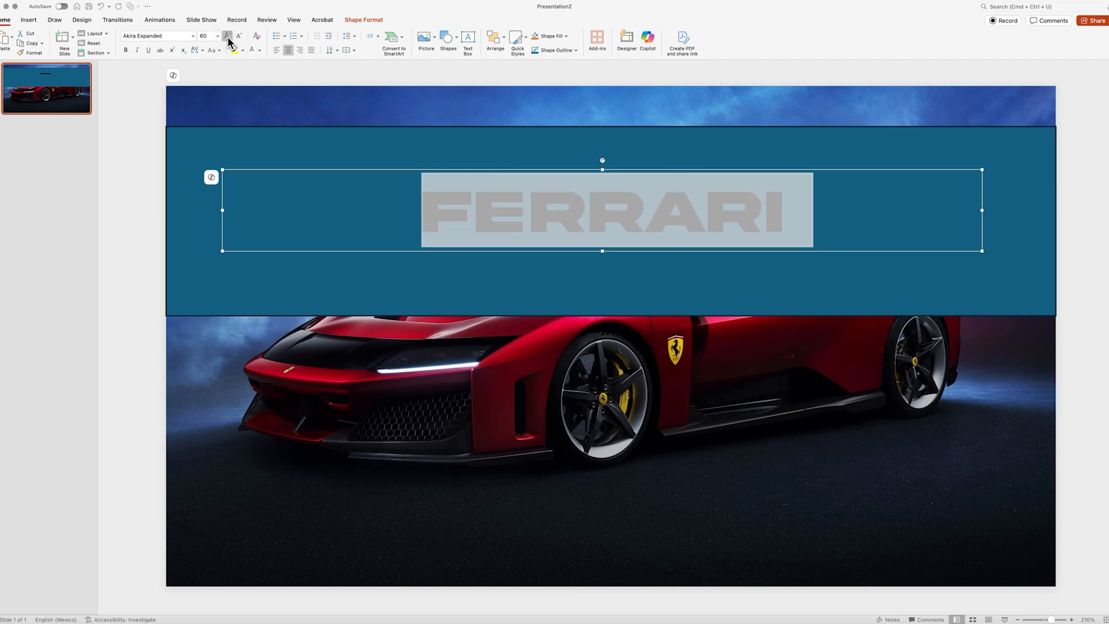
click(228, 36)
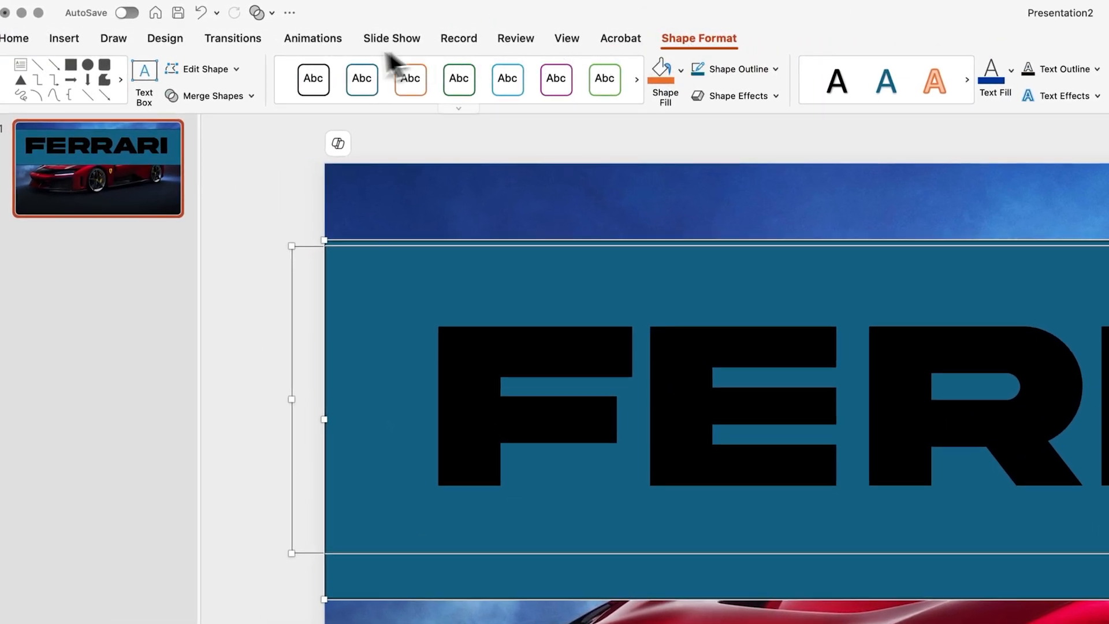
Combine the rectangle and text via Merge Shapes so FERRARI is cut out of the band.
click(211, 95)
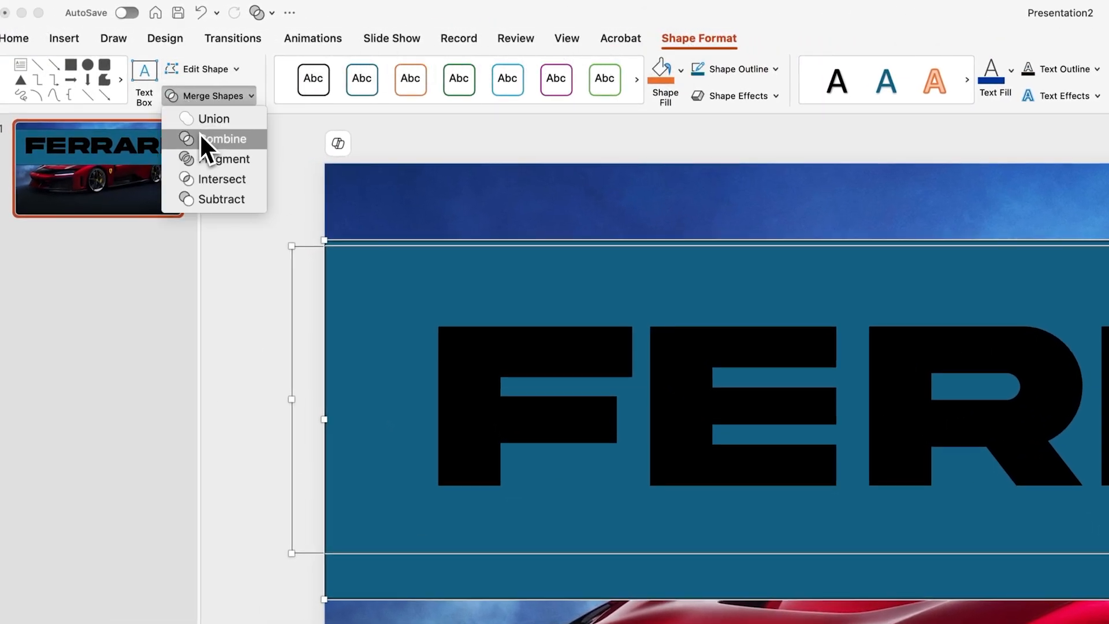
click(225, 137)
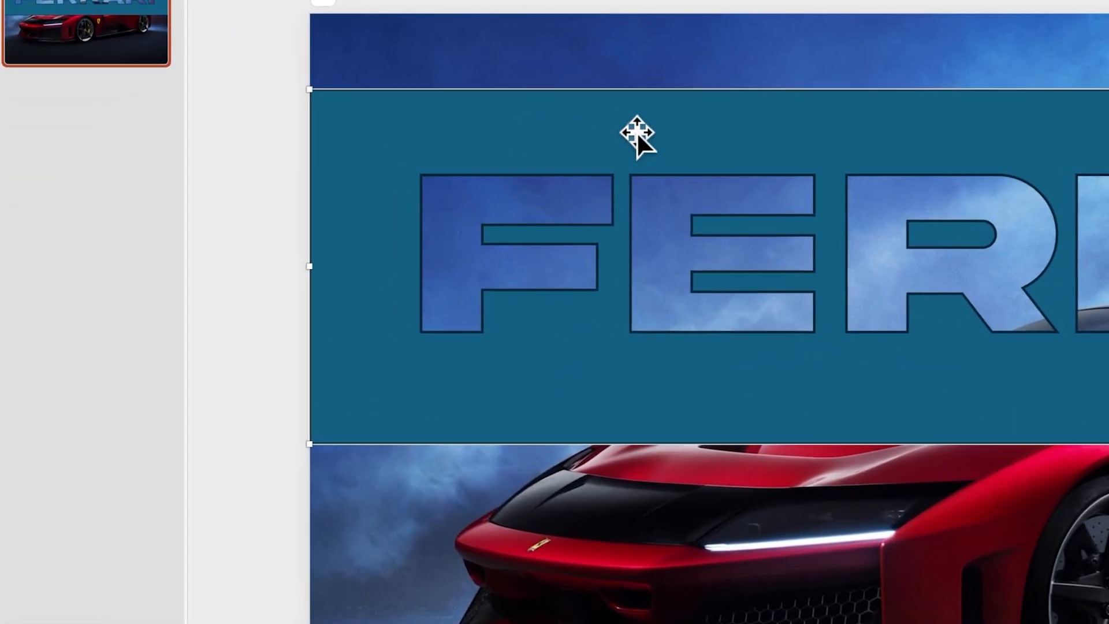
right_click(635, 133)
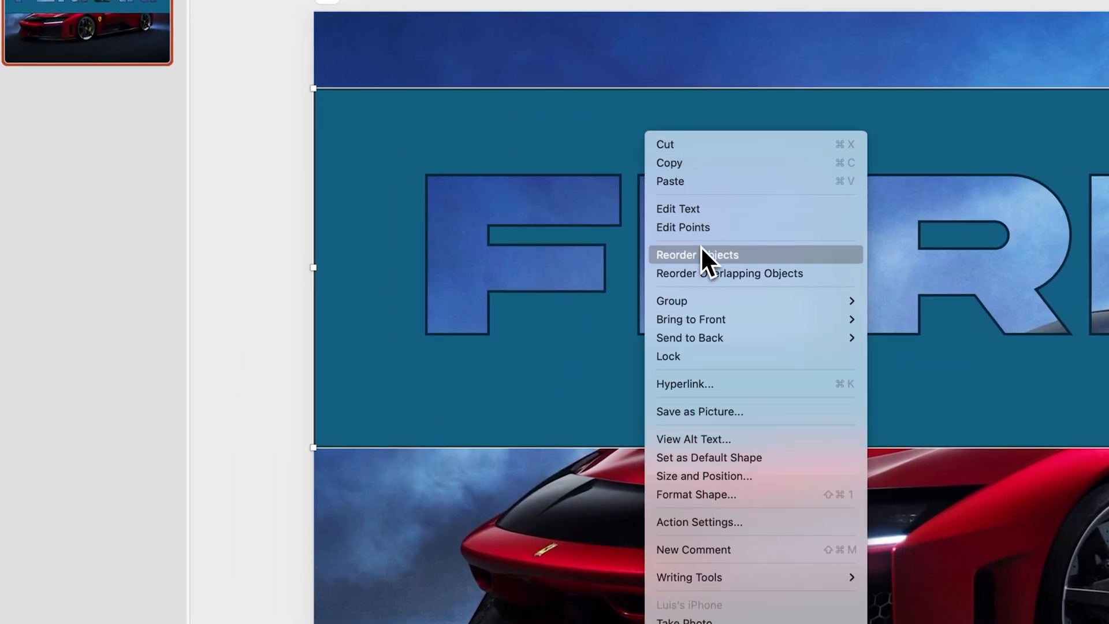
mouse_move(738, 502)
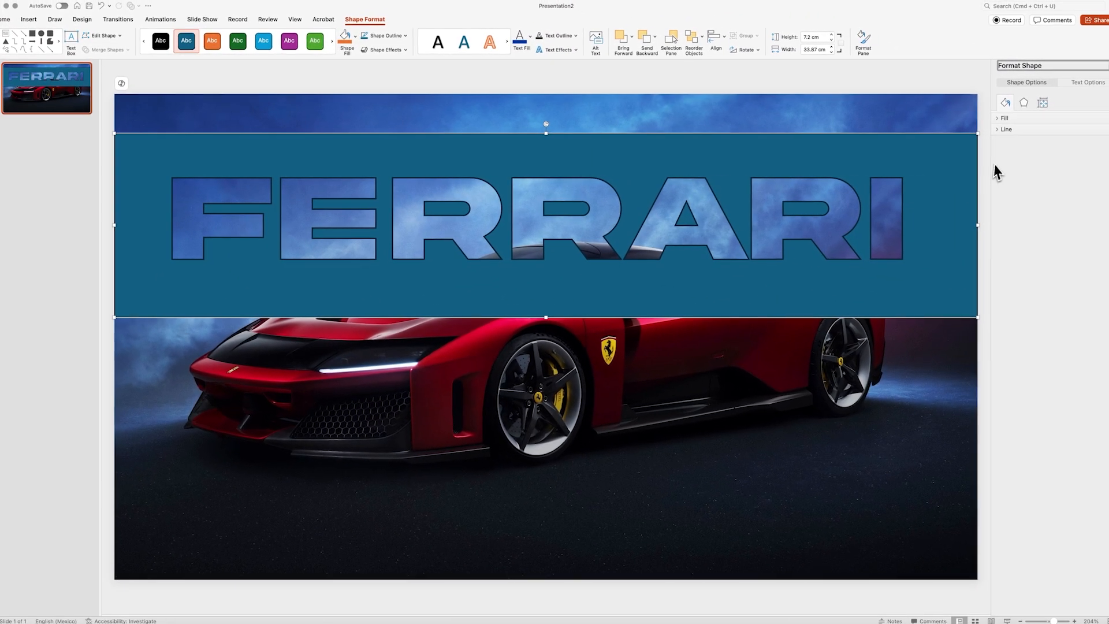
Give the cutout no outline and switch its fill to a gradient.
click(1004, 128)
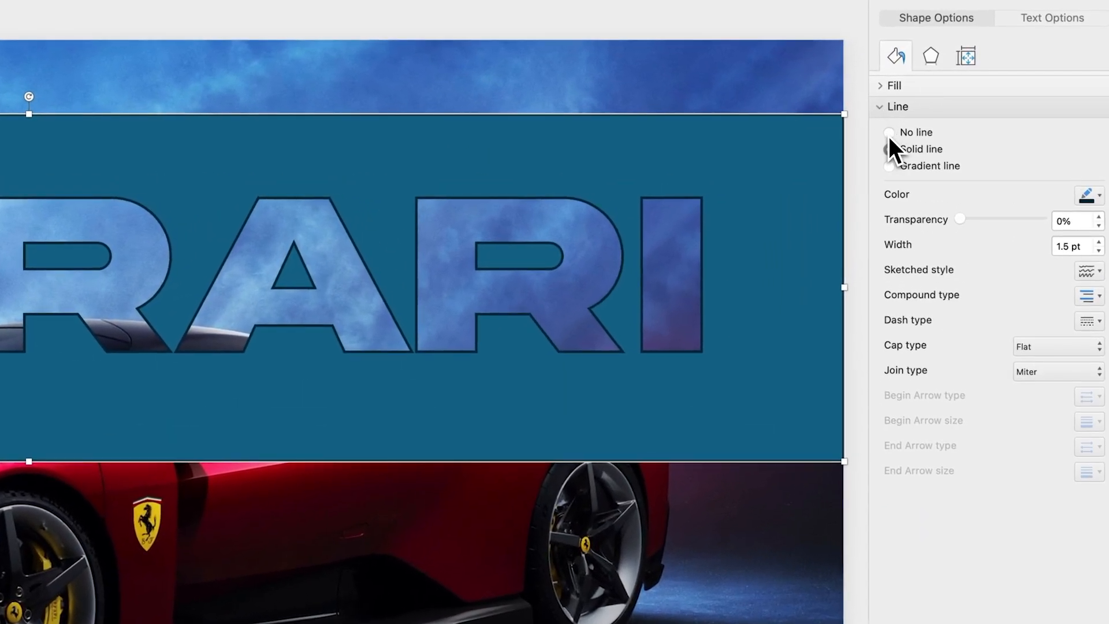
click(890, 132)
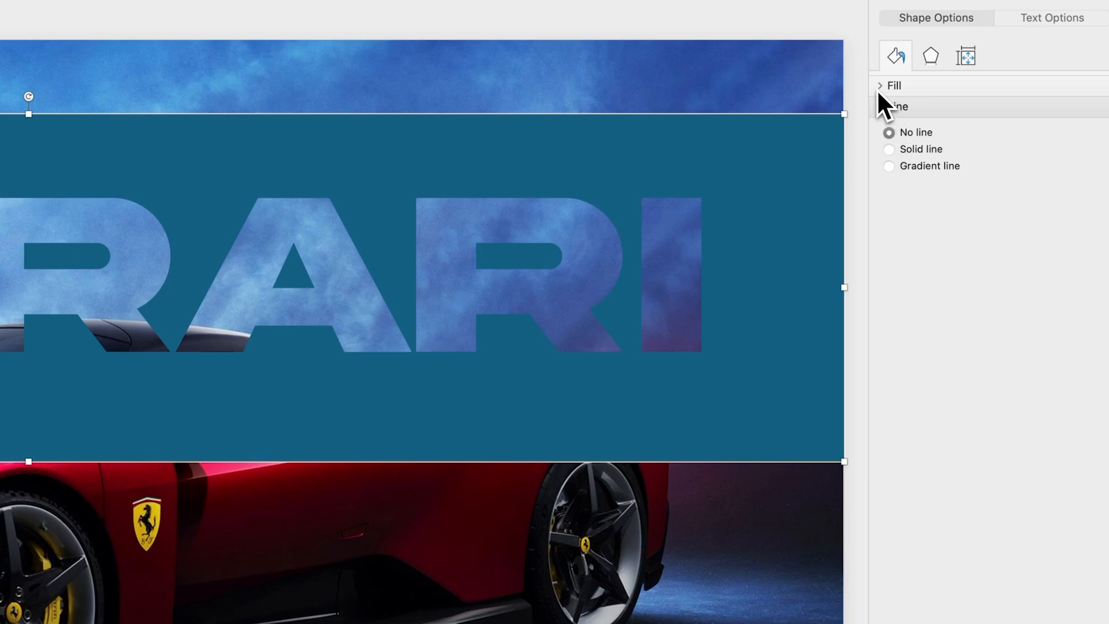
click(893, 86)
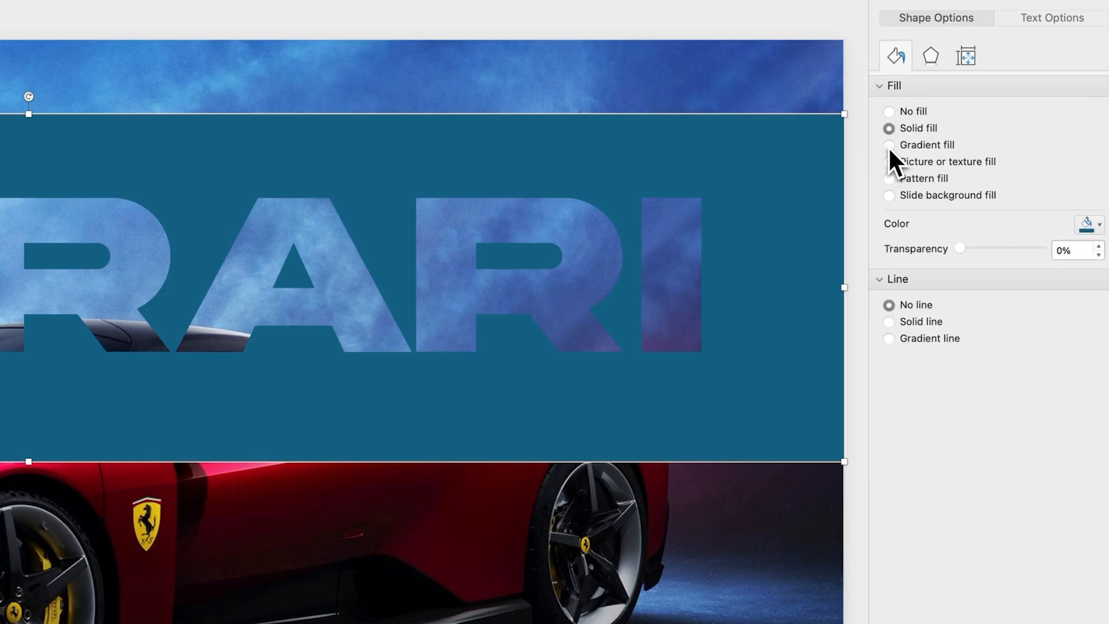
click(890, 146)
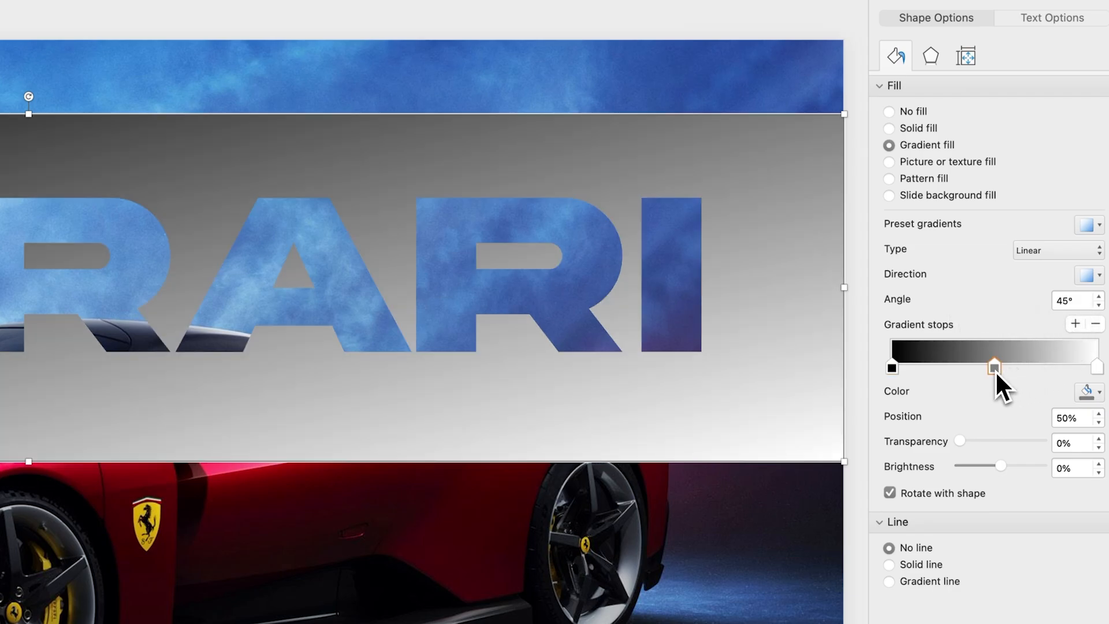
Make the gradient's top and bottom stops transparent and its middle stop red.
click(1089, 275)
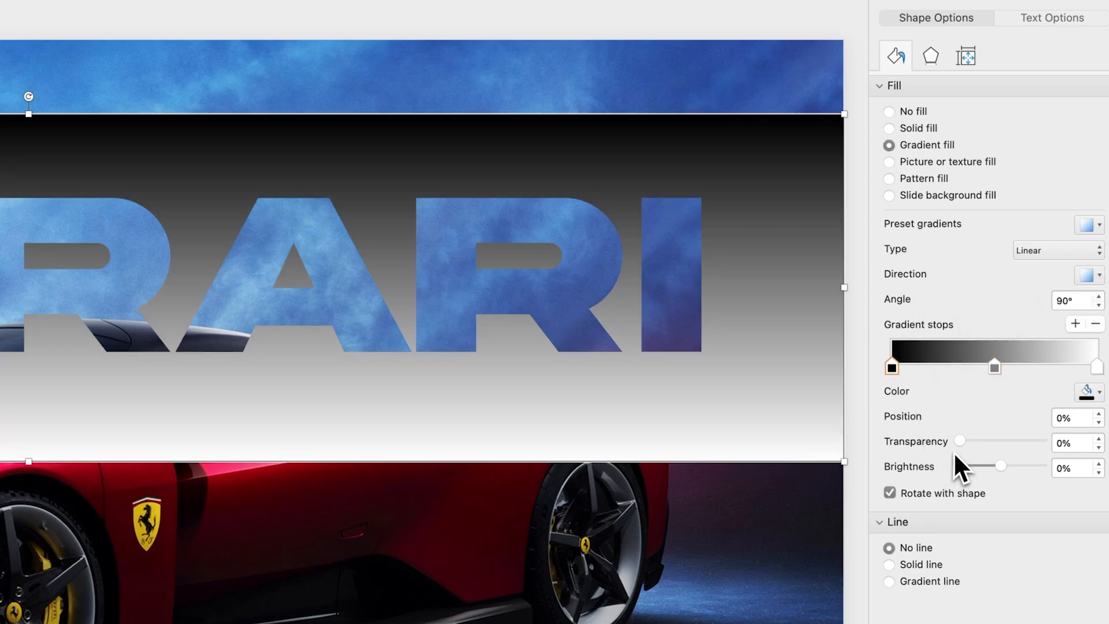
drag(960, 440, 1041, 441)
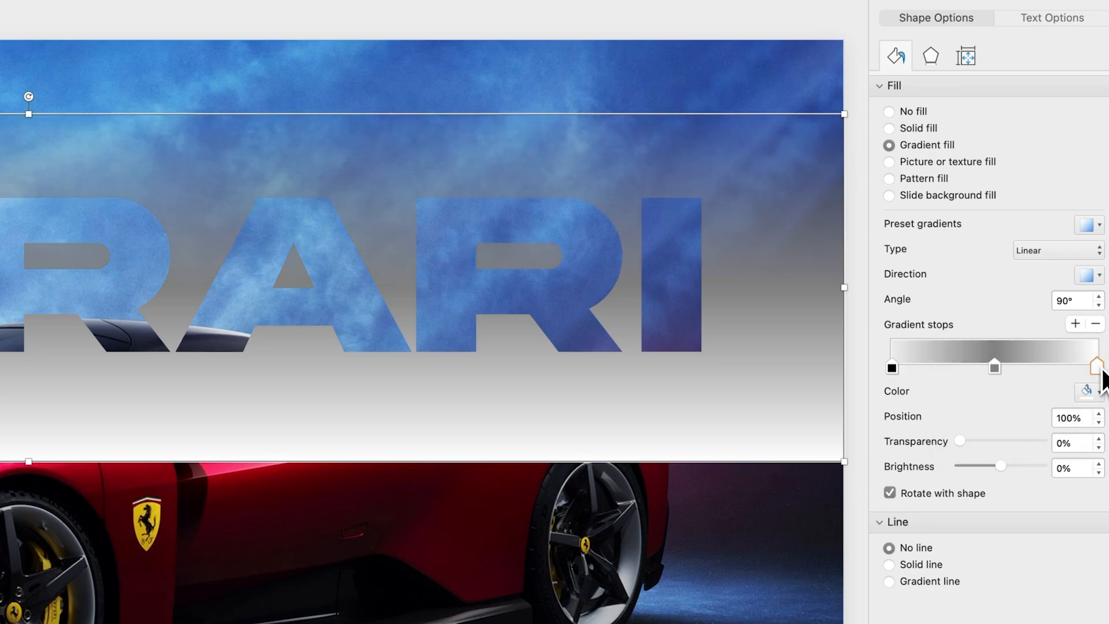
drag(961, 441, 1040, 440)
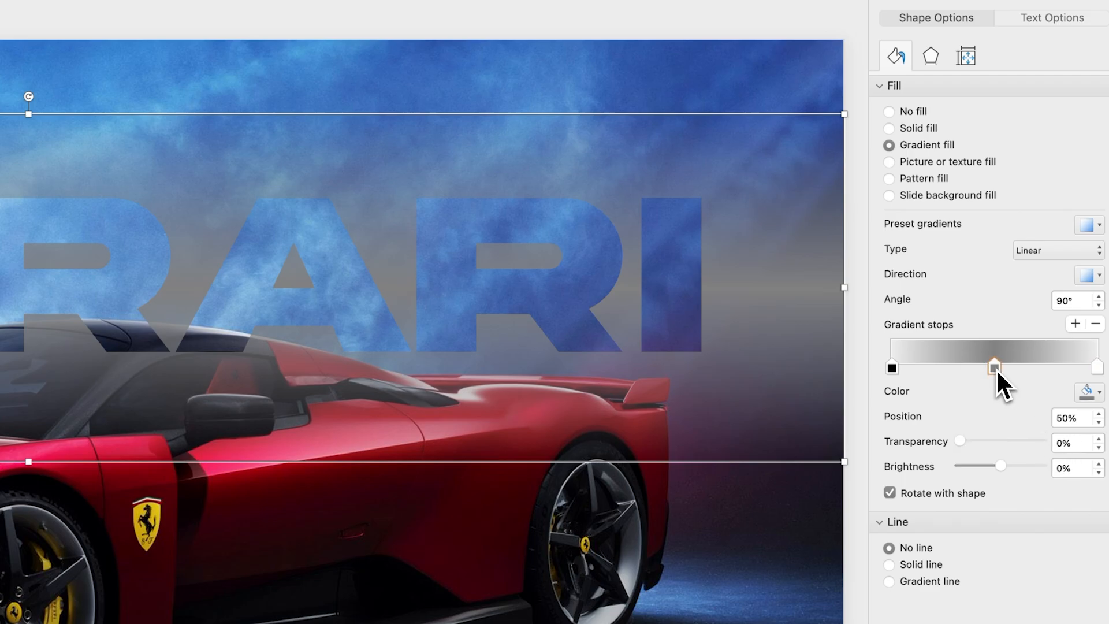
click(1098, 391)
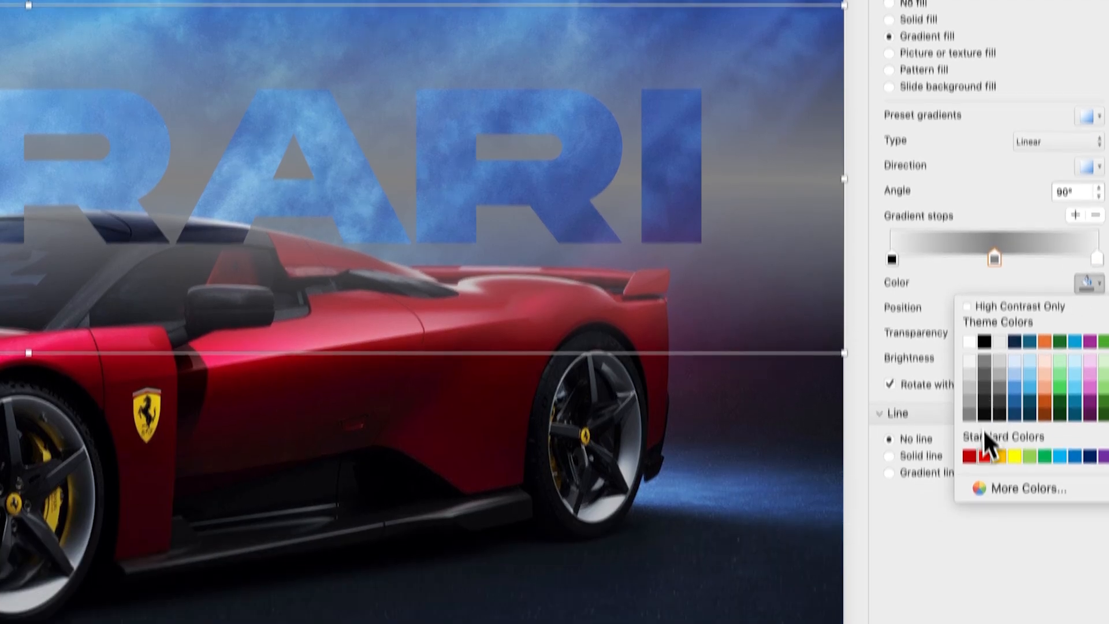
click(975, 455)
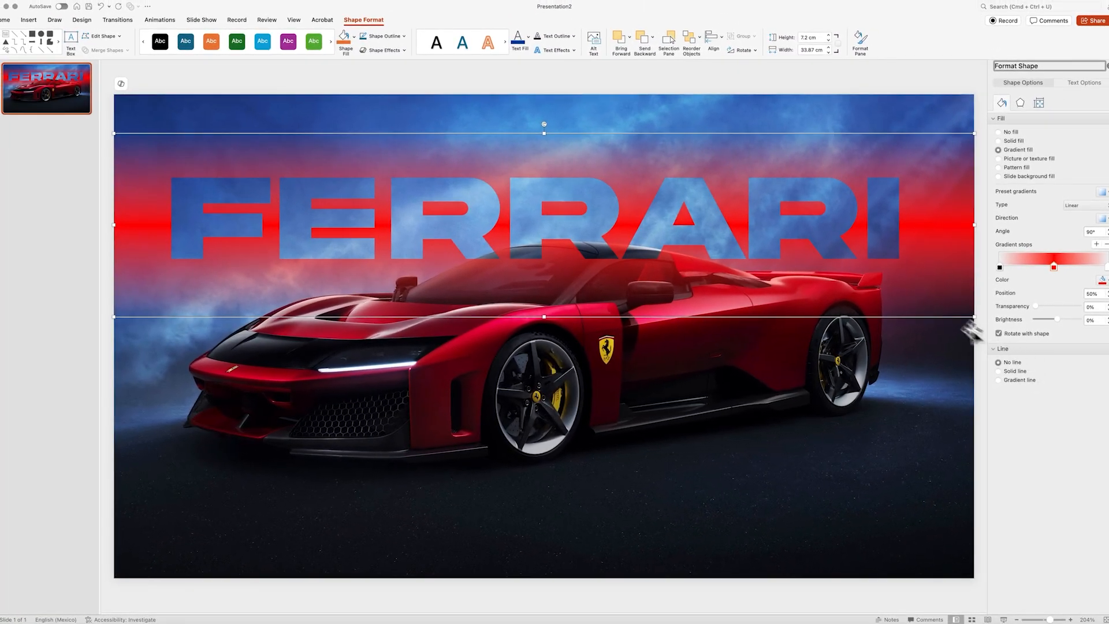
drag(543, 227, 543, 247)
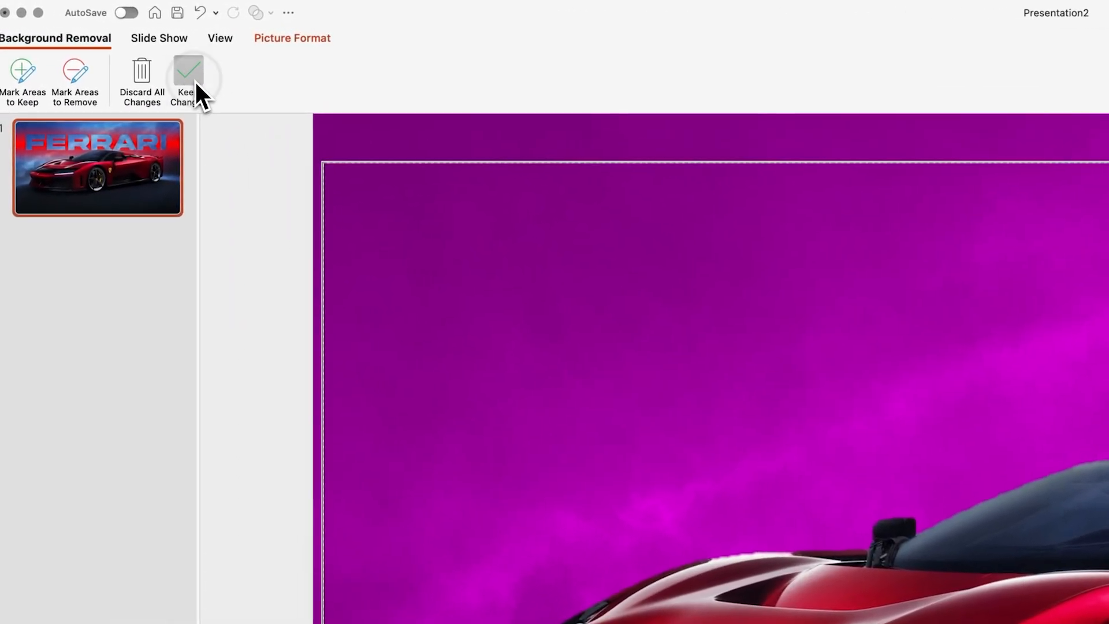
Keep the background removal so the cut-out car stands in front of the letters.
click(187, 77)
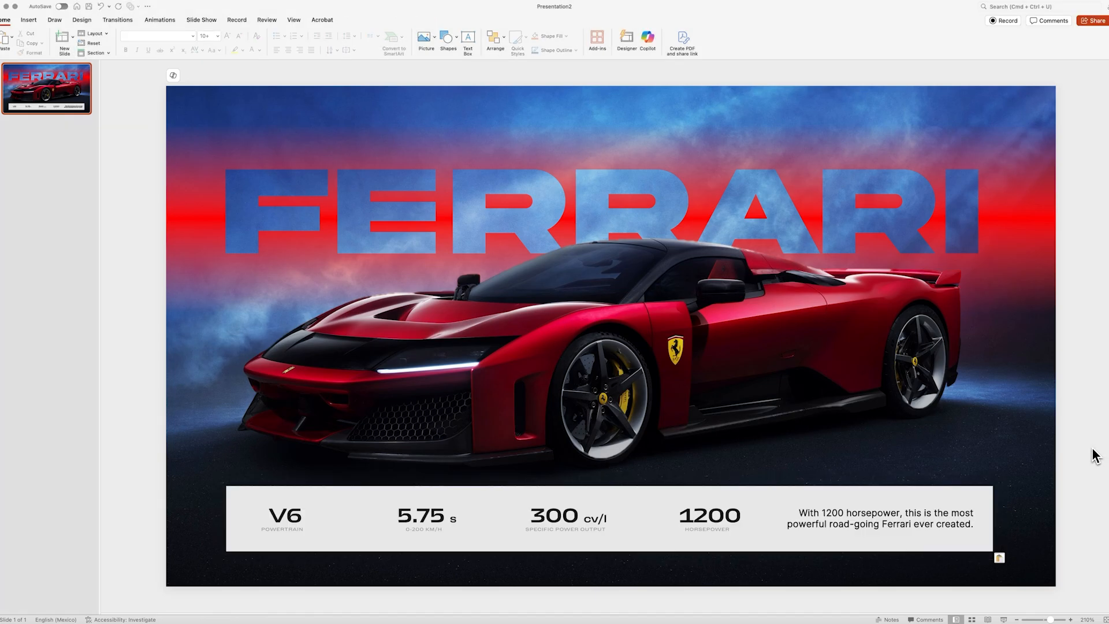
Give the FERRARI cutout a Fade entrance animation.
click(609, 213)
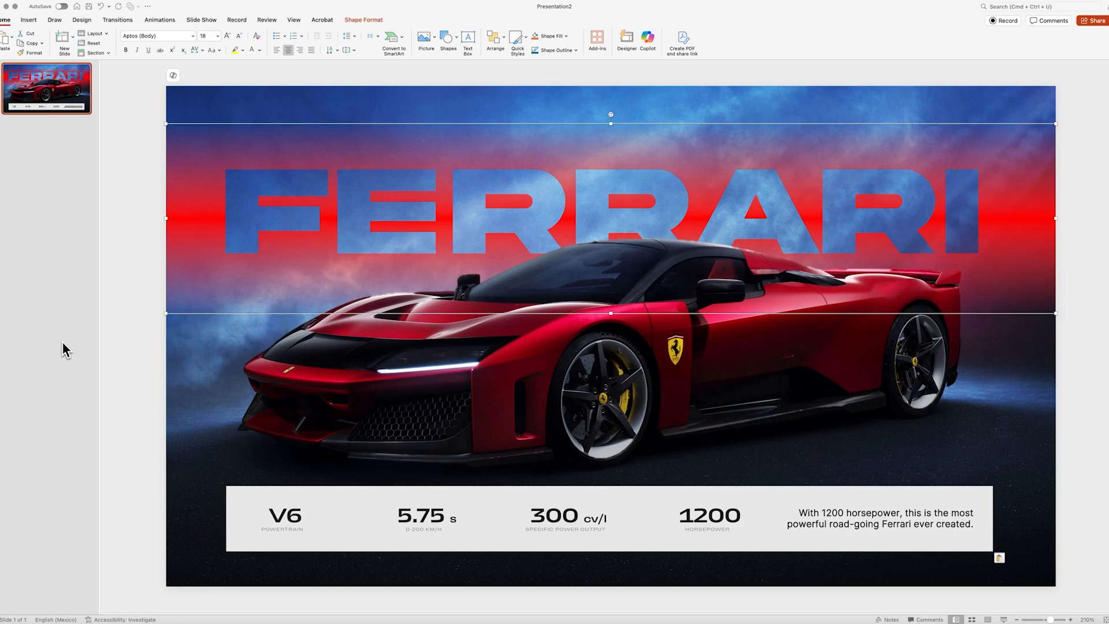
click(160, 19)
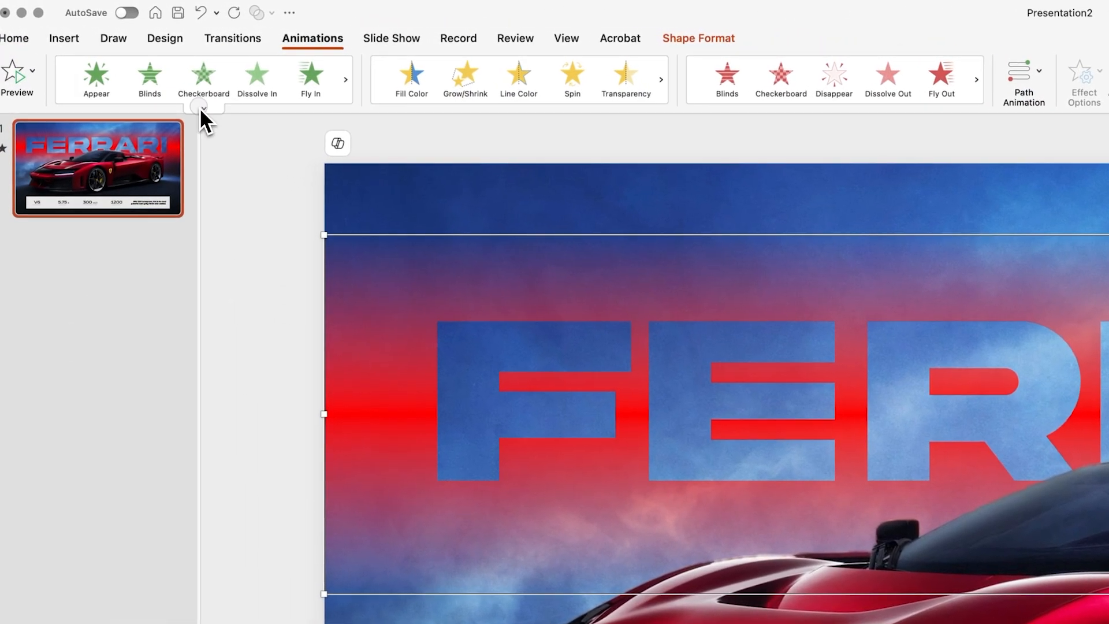
click(204, 107)
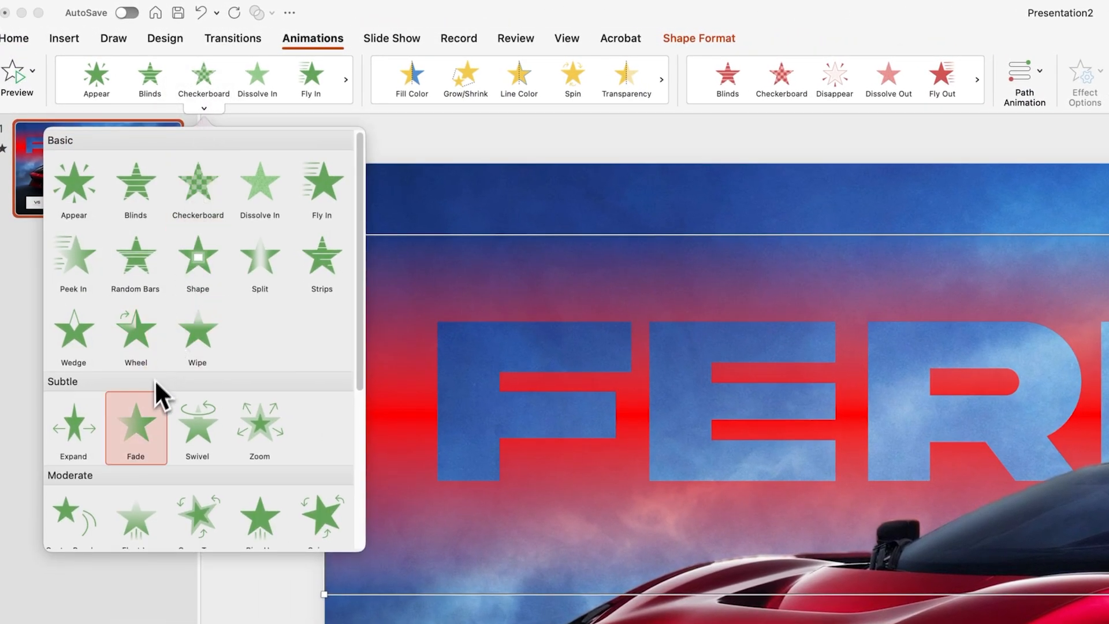
click(136, 424)
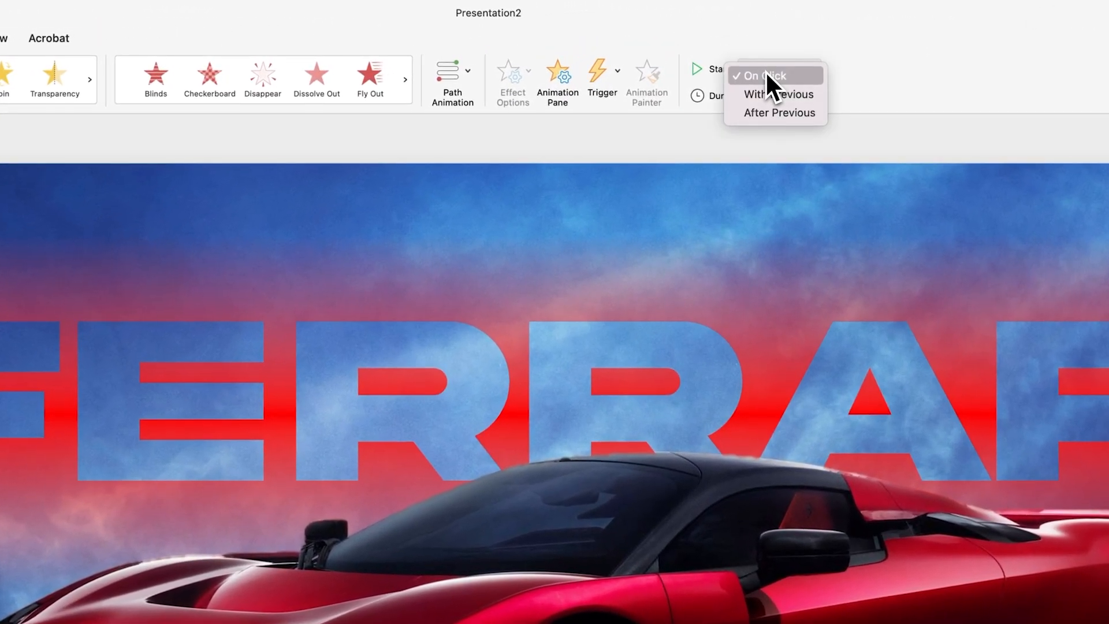
Set the fade to start With Previous and last 00.50 seconds.
click(778, 93)
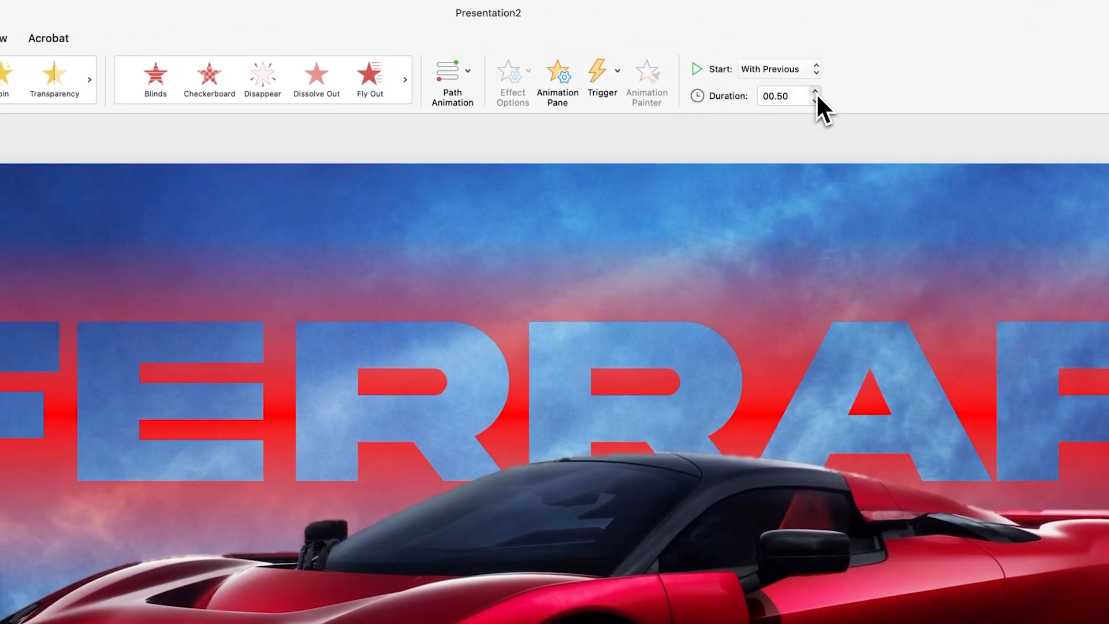
click(815, 90)
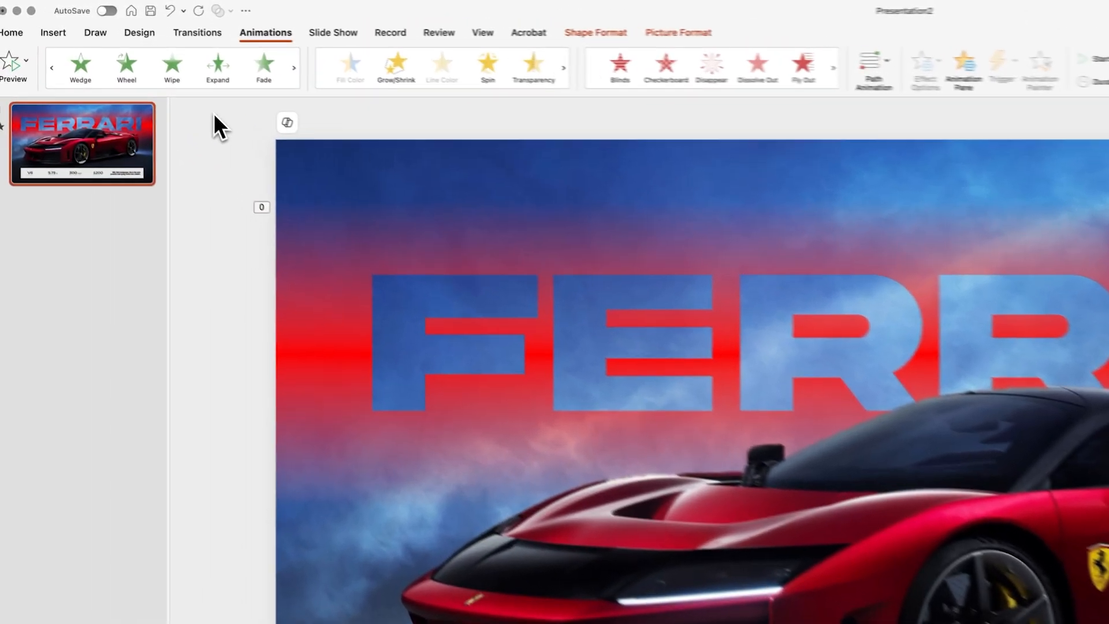
click(295, 68)
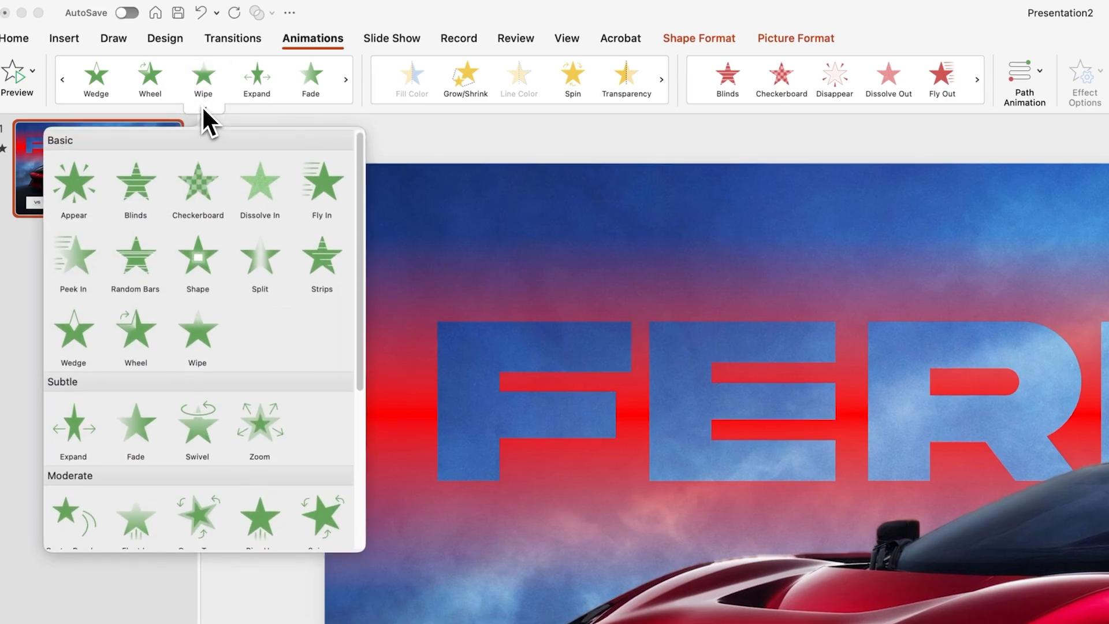
click(322, 190)
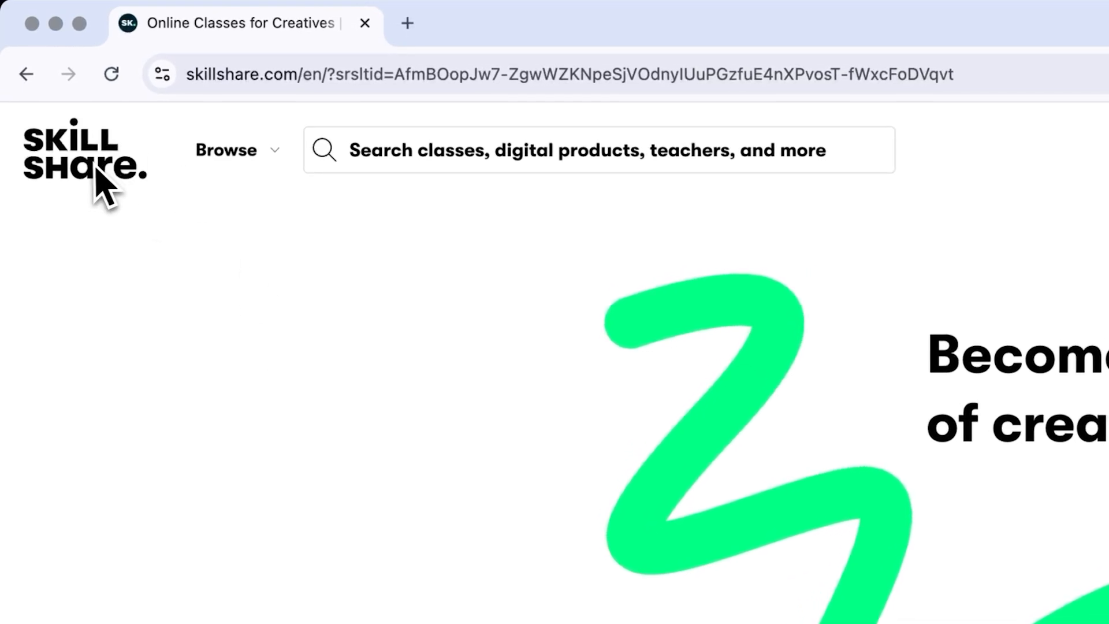
Search Skillshare for PowerPoint and open the Create a Modern PowerPoint Template class.
scroll(down, 3)
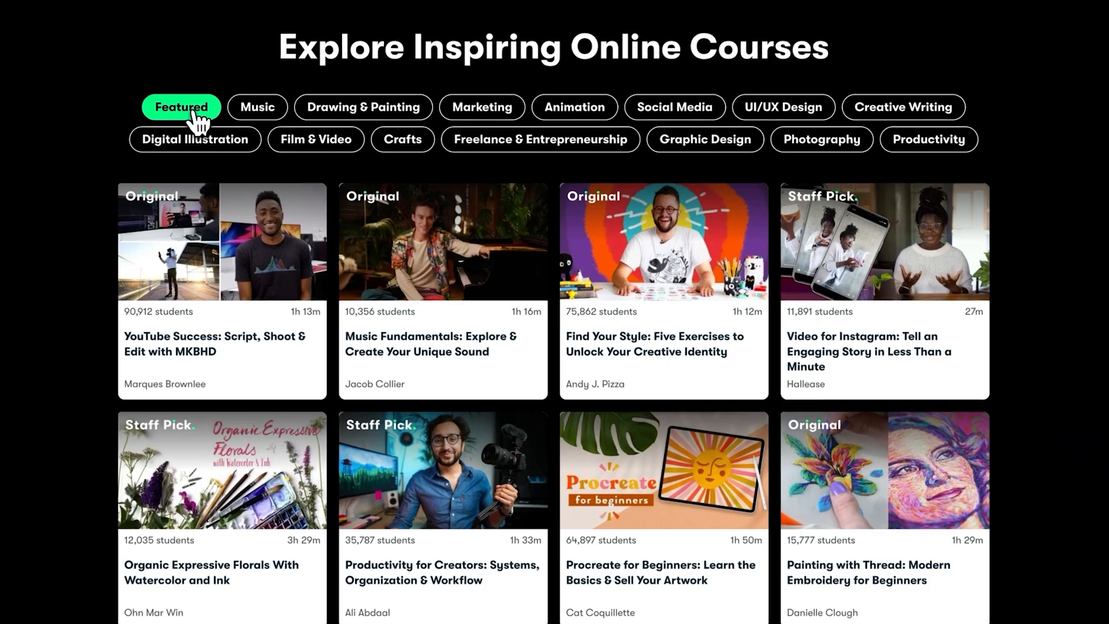
click(482, 106)
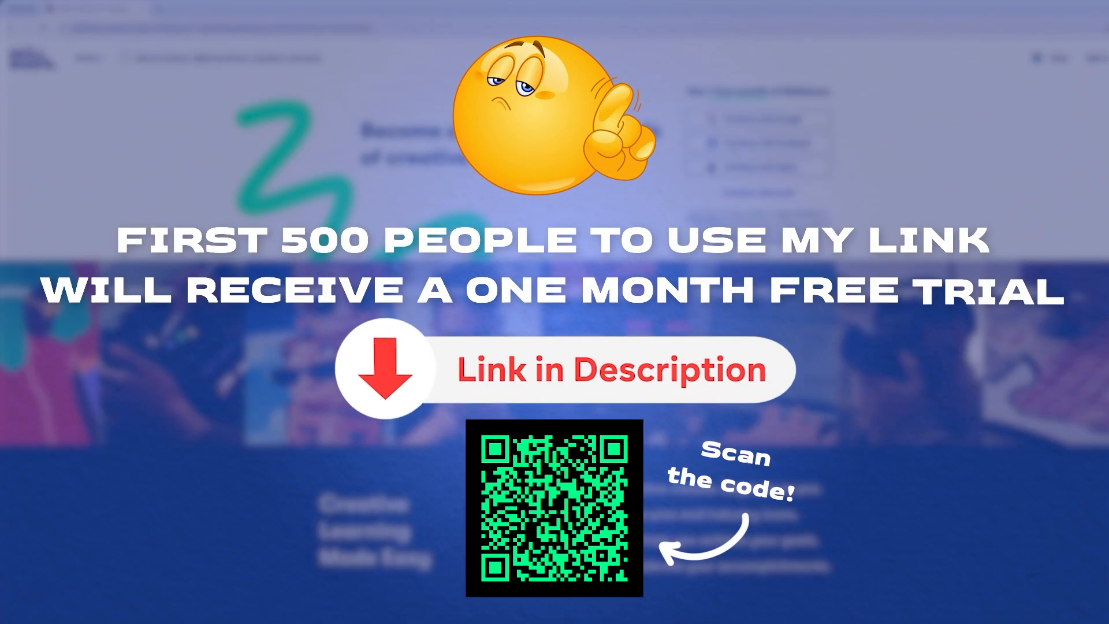
text(Power)
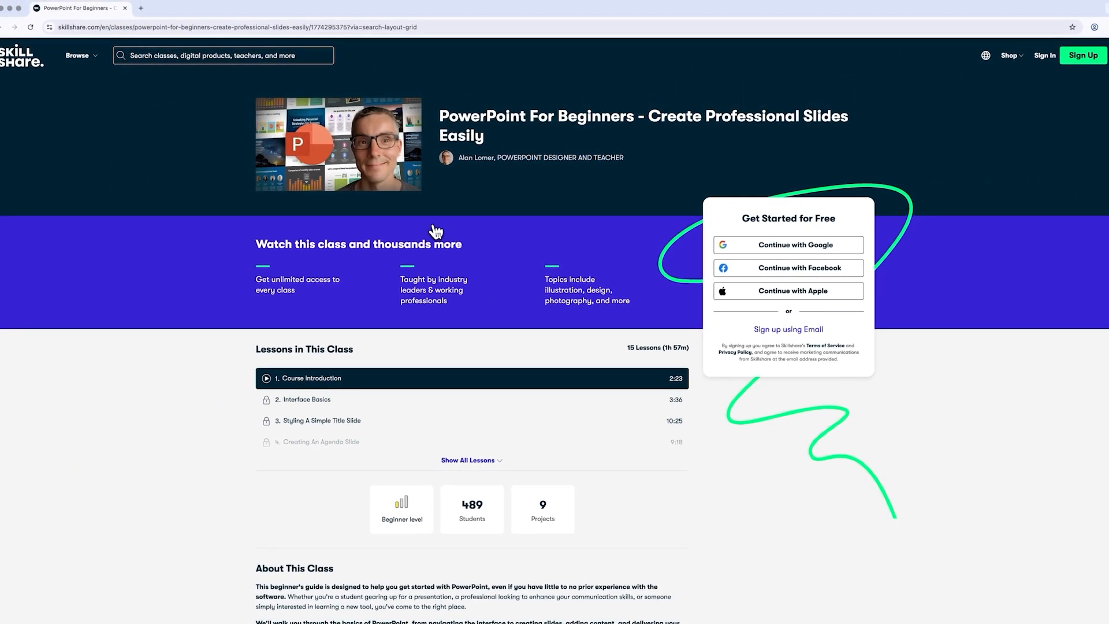
scroll(down, 3)
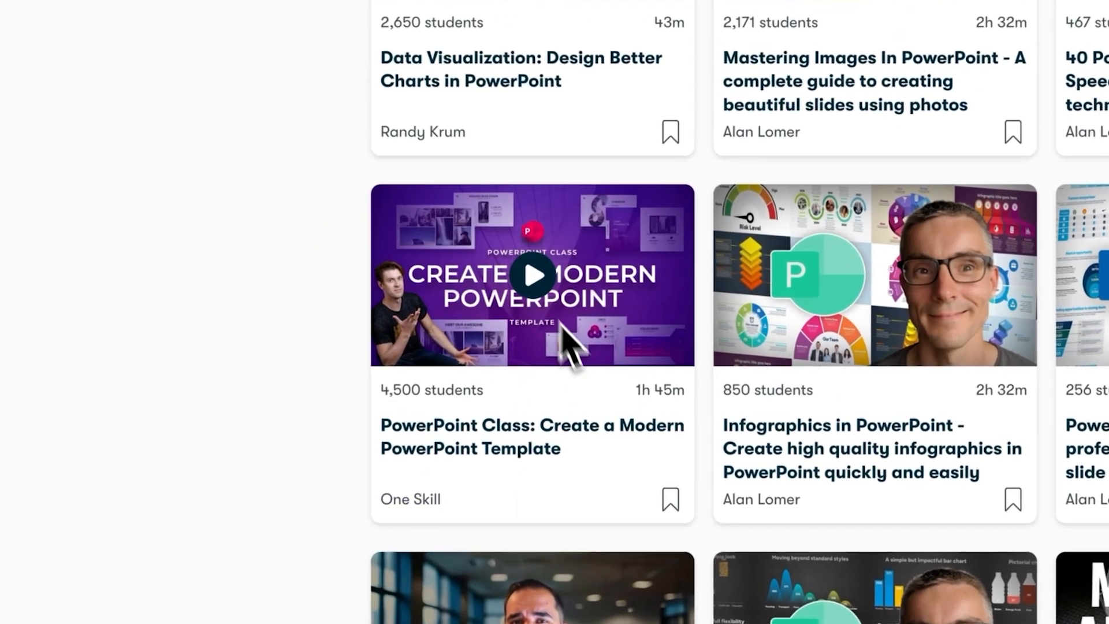
mouse_move(580, 446)
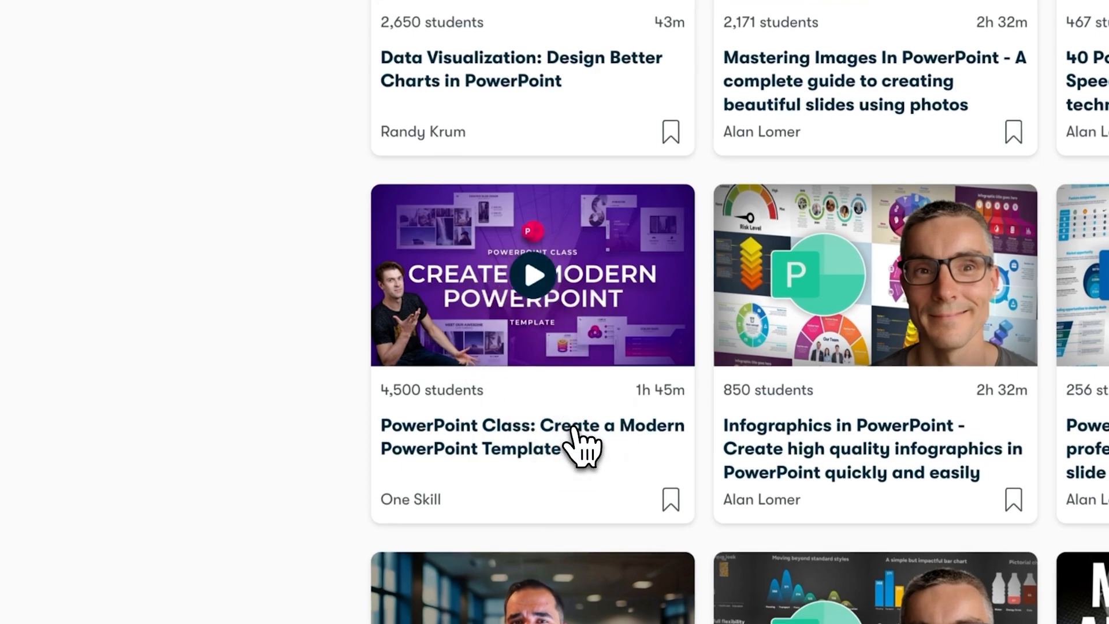
click(533, 437)
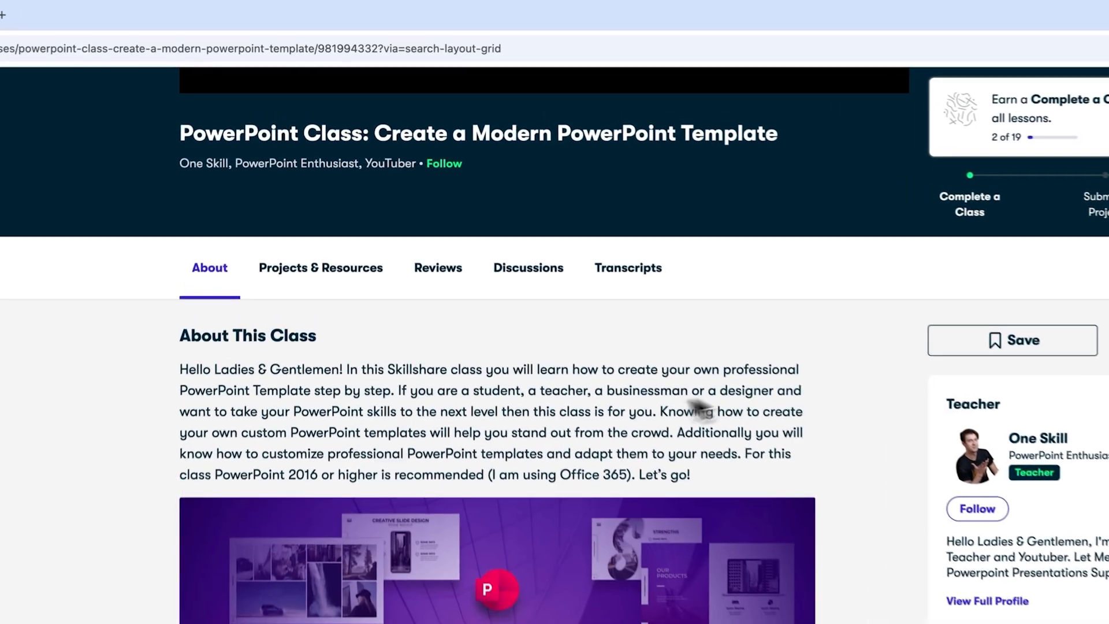
Show the class's Projects & Resources with its downloadable files.
click(320, 267)
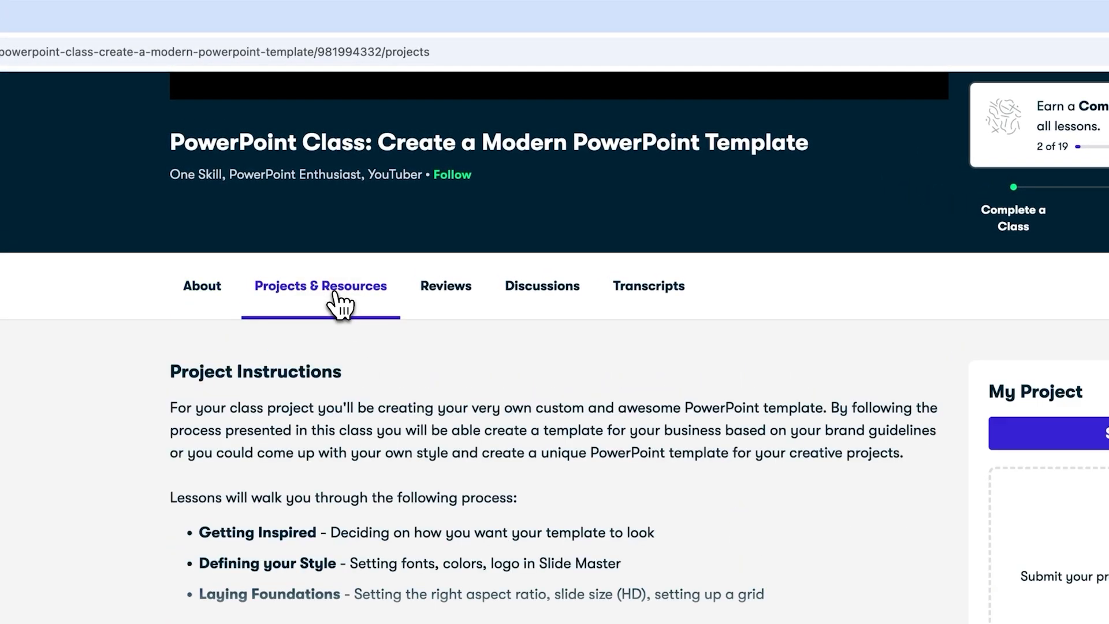
scroll(down, 3)
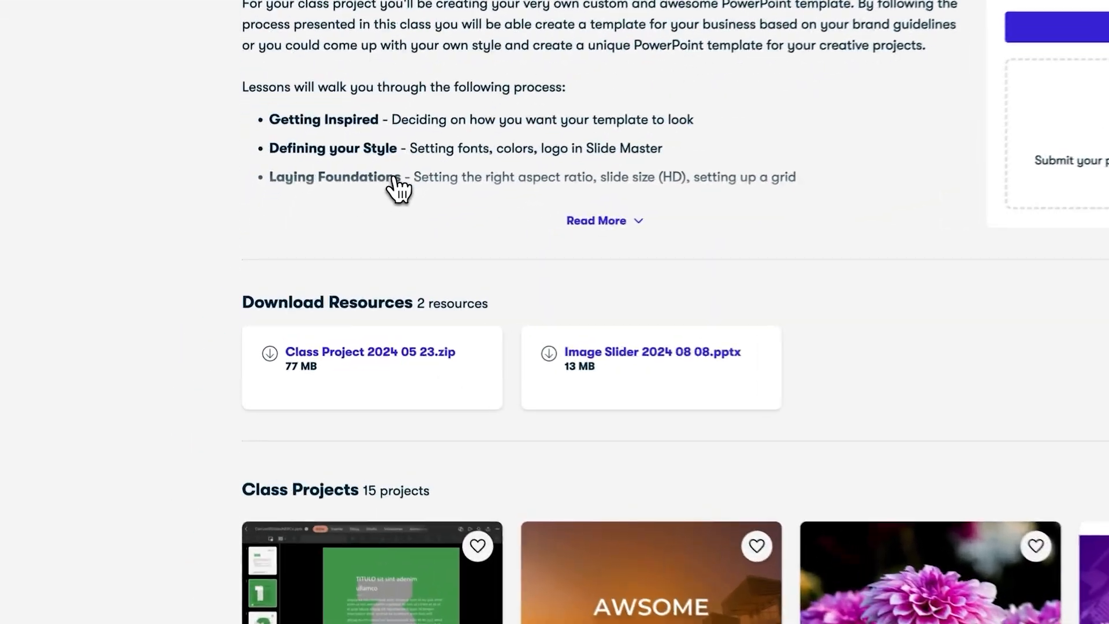
right_click(516, 134)
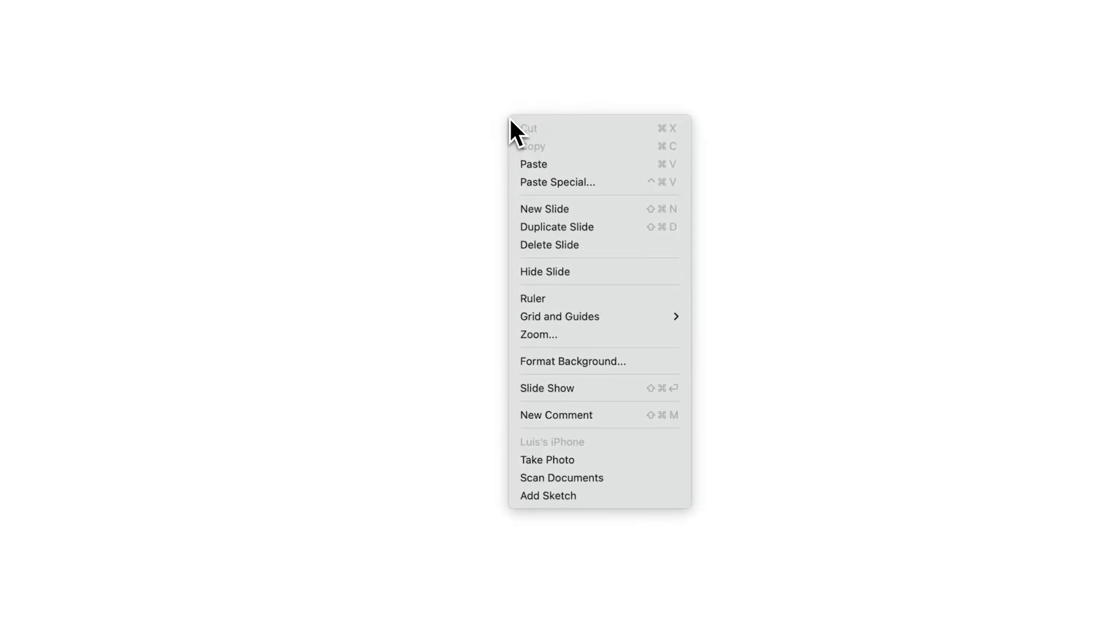
mouse_move(605, 368)
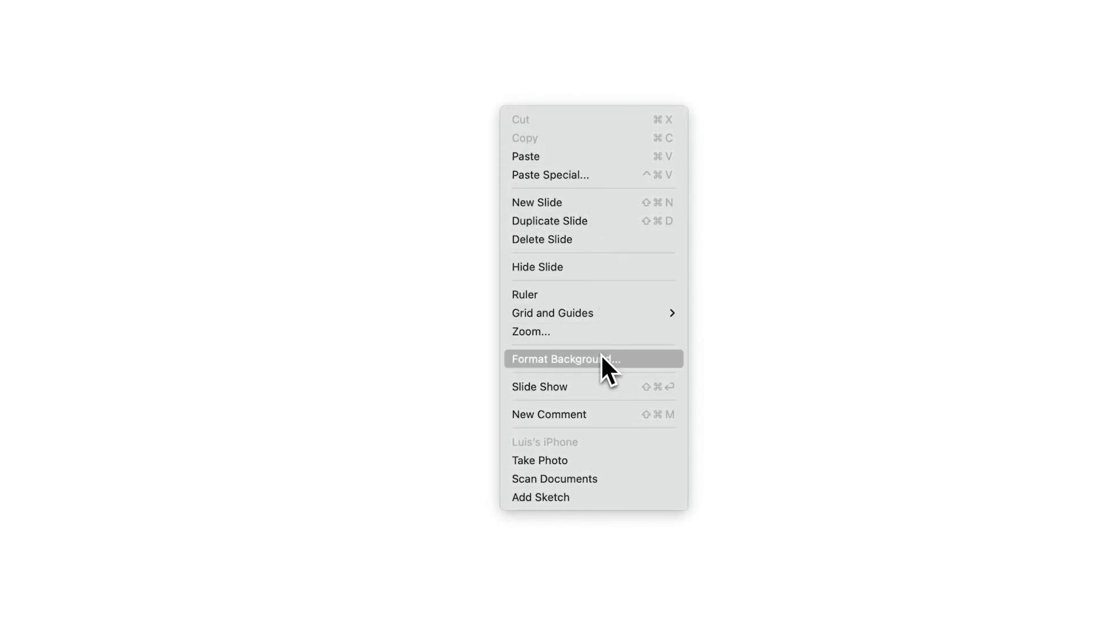
Set the slide background to a picture fill using the desert road JPEG from Downloads.
click(565, 359)
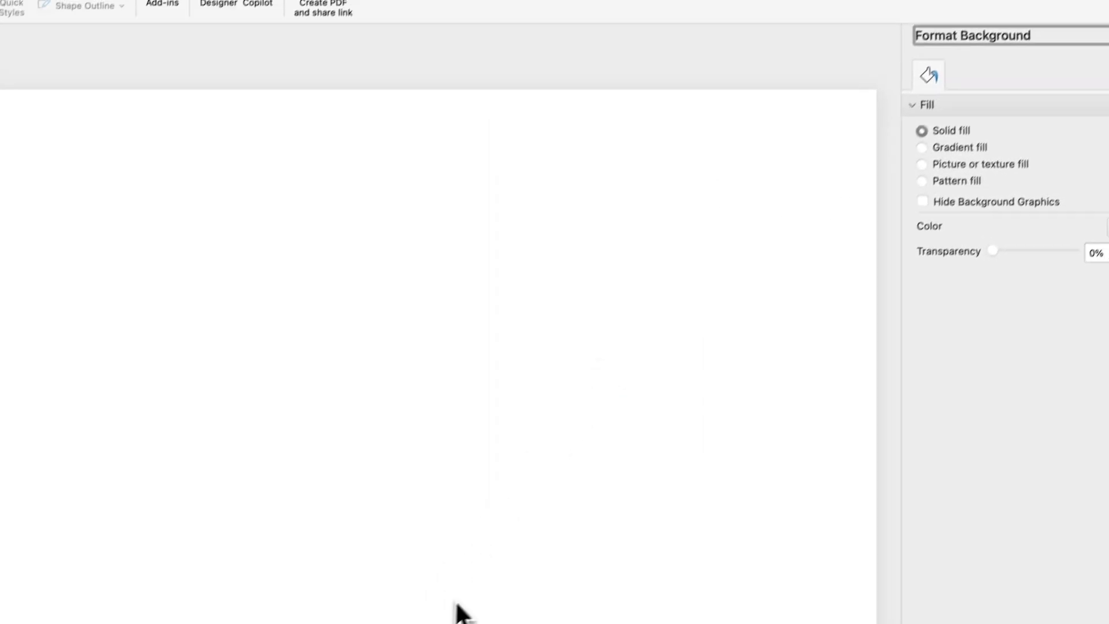
click(888, 206)
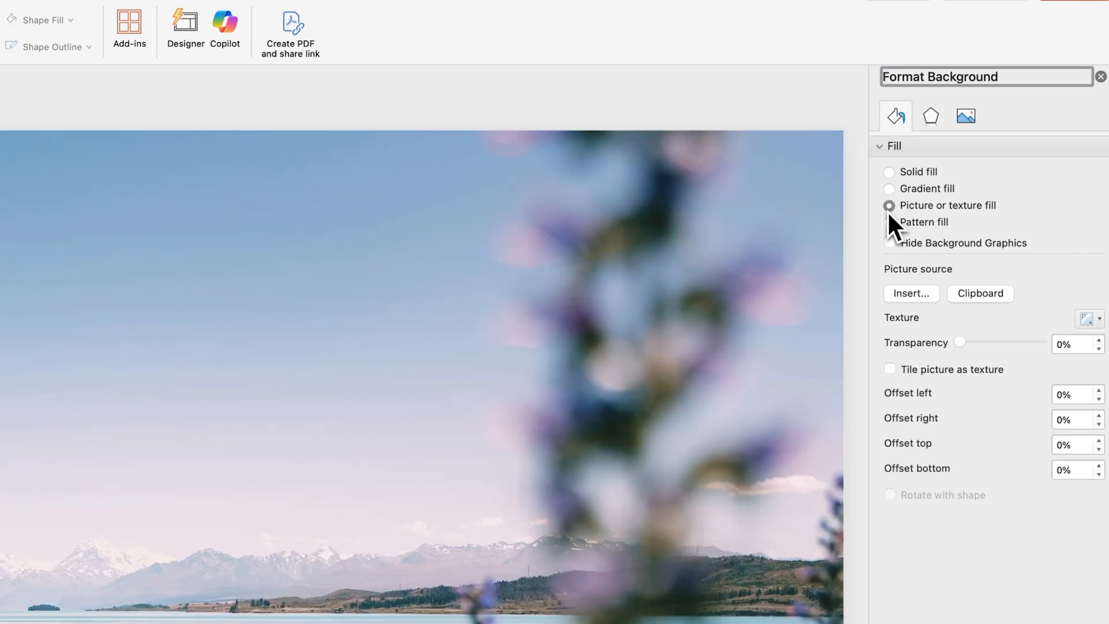
click(911, 292)
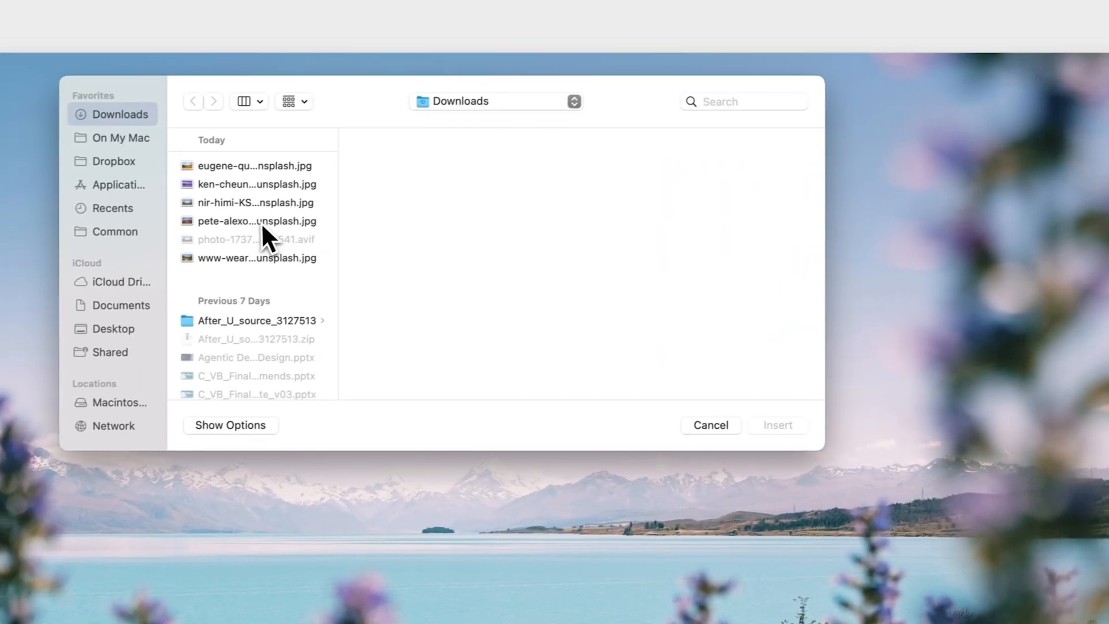
click(256, 221)
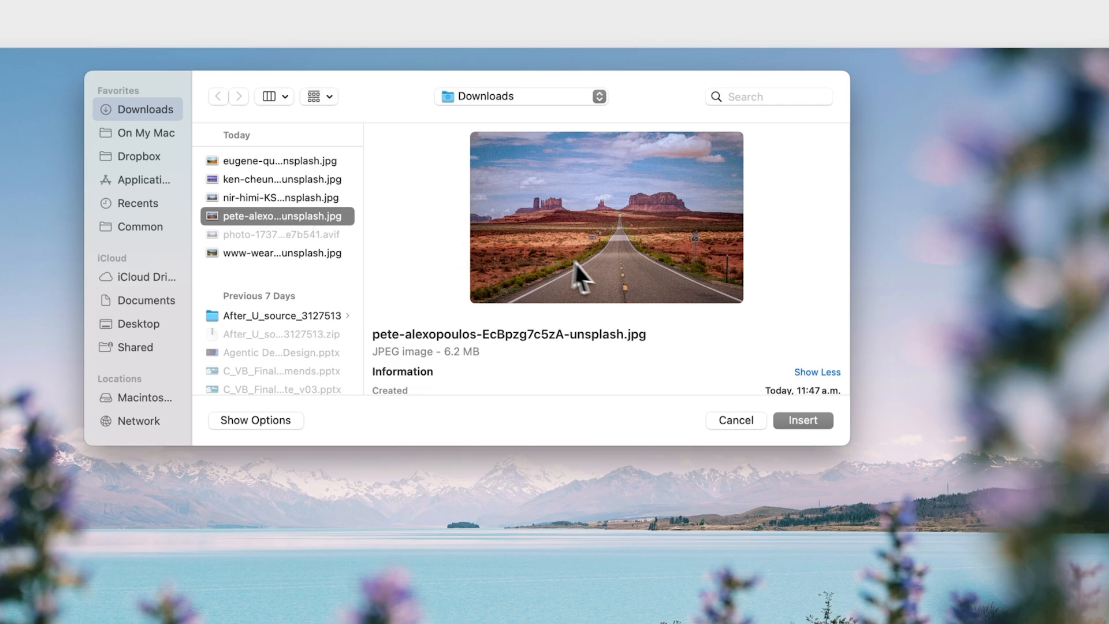
click(804, 421)
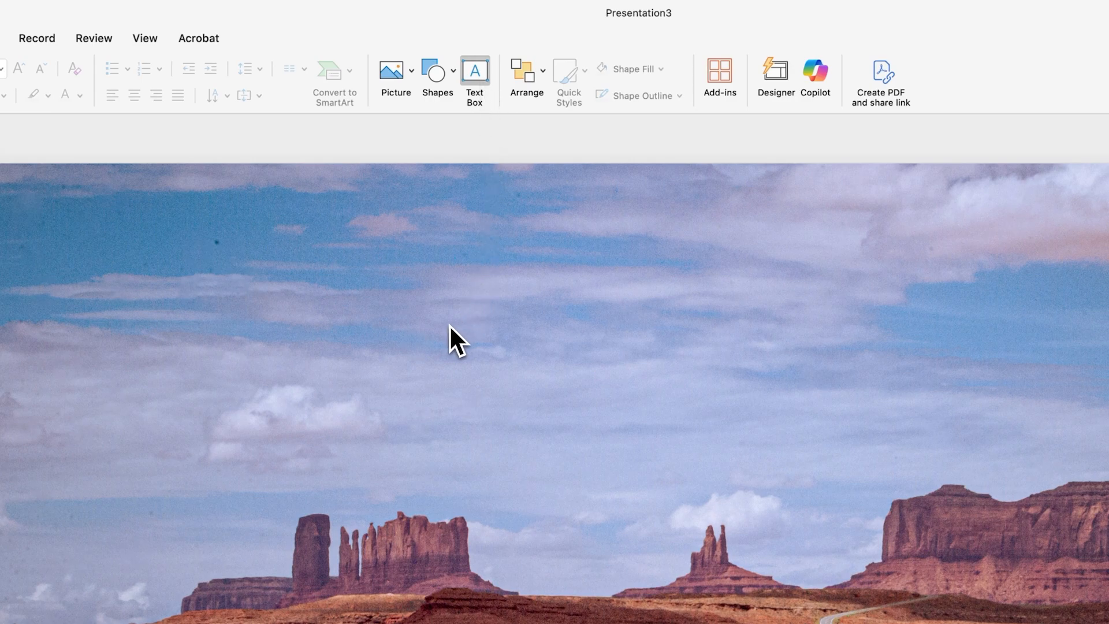
Add ARIZONA in large Impact lettering and move it toward the top of the photo.
drag(446, 324, 890, 418)
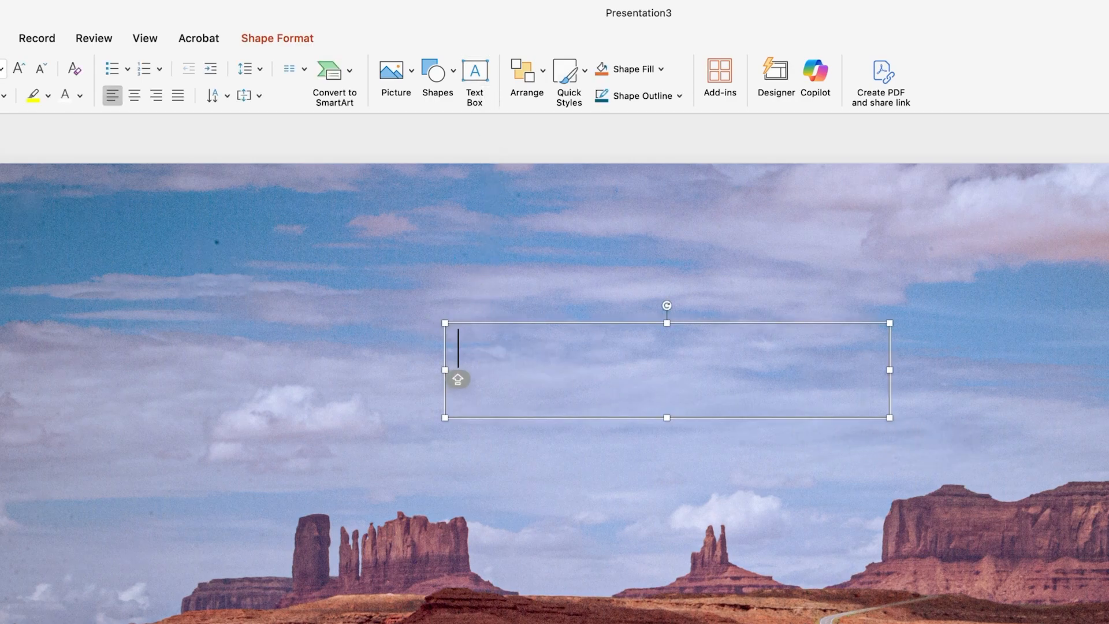
text(ARIZONA)
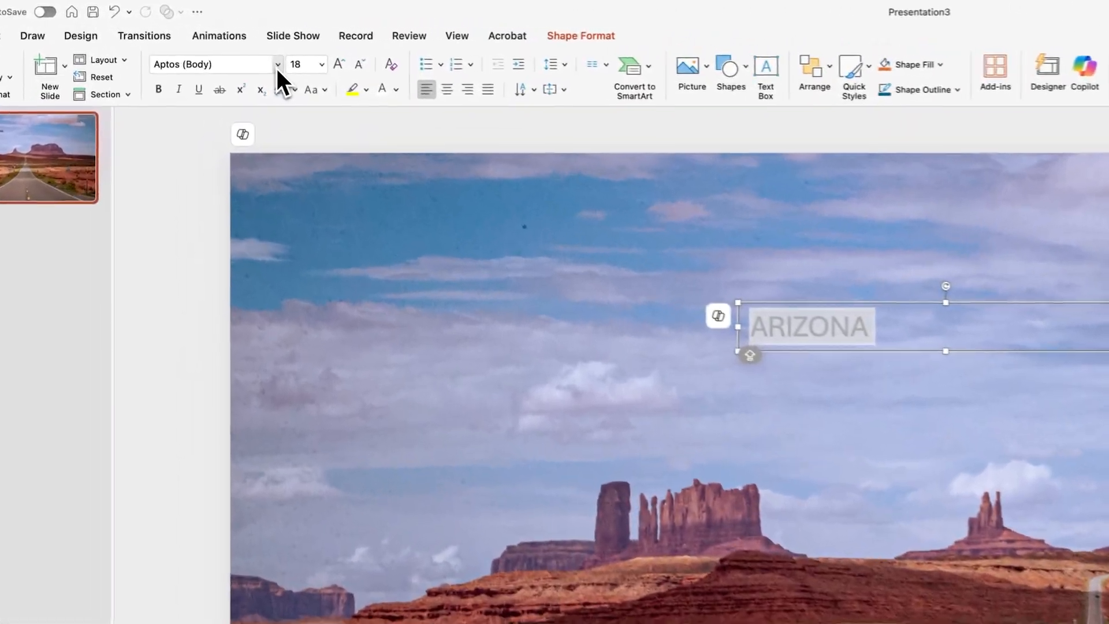
click(276, 65)
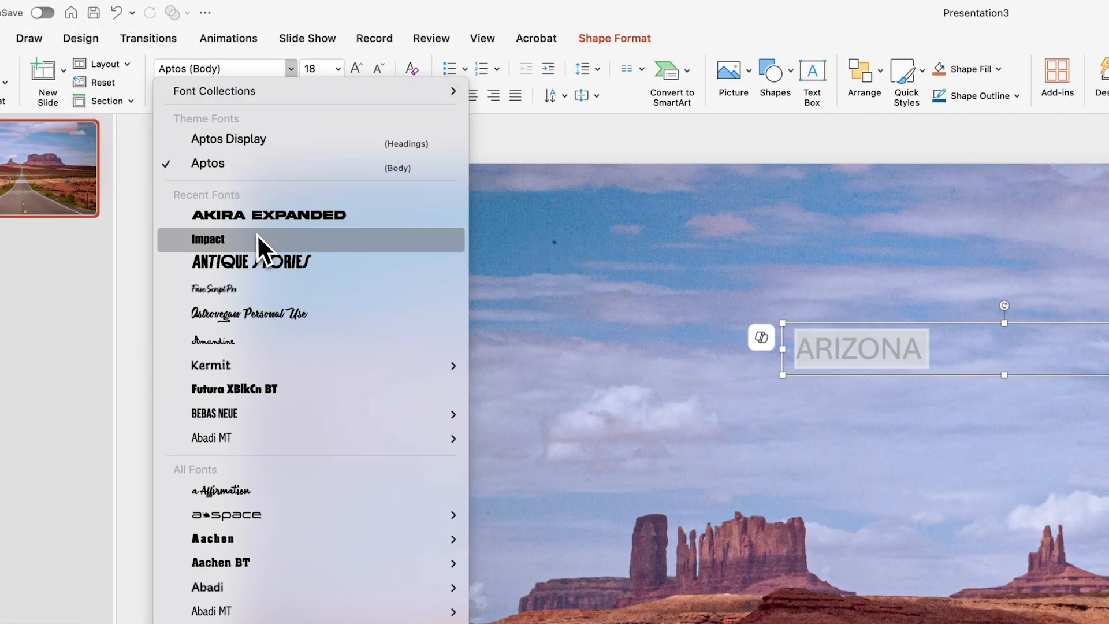
click(207, 238)
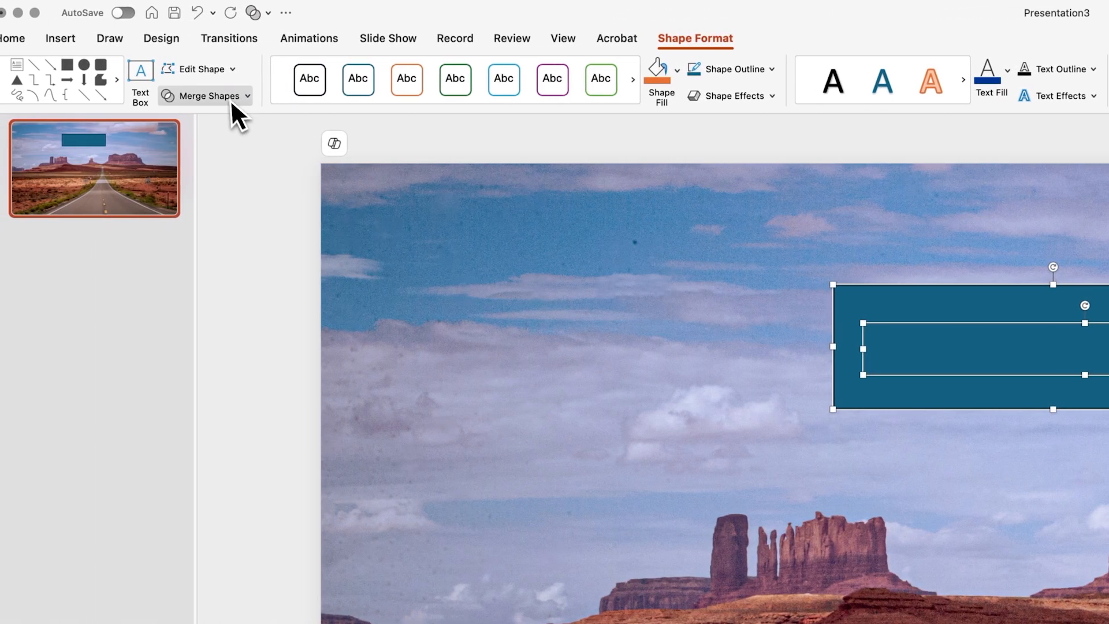
click(204, 96)
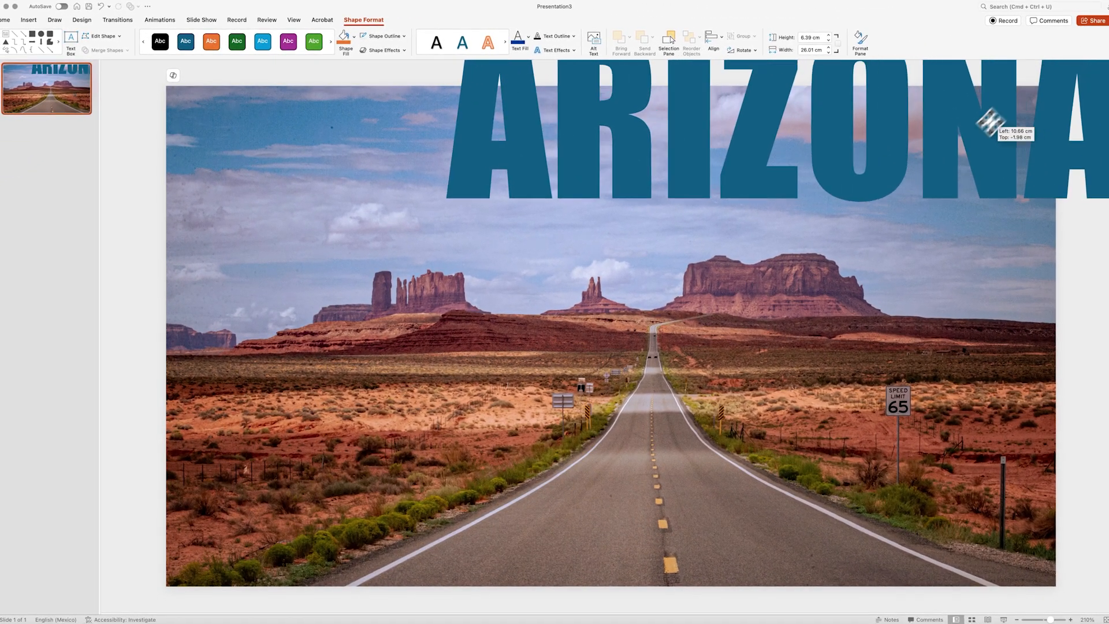
drag(991, 124, 814, 340)
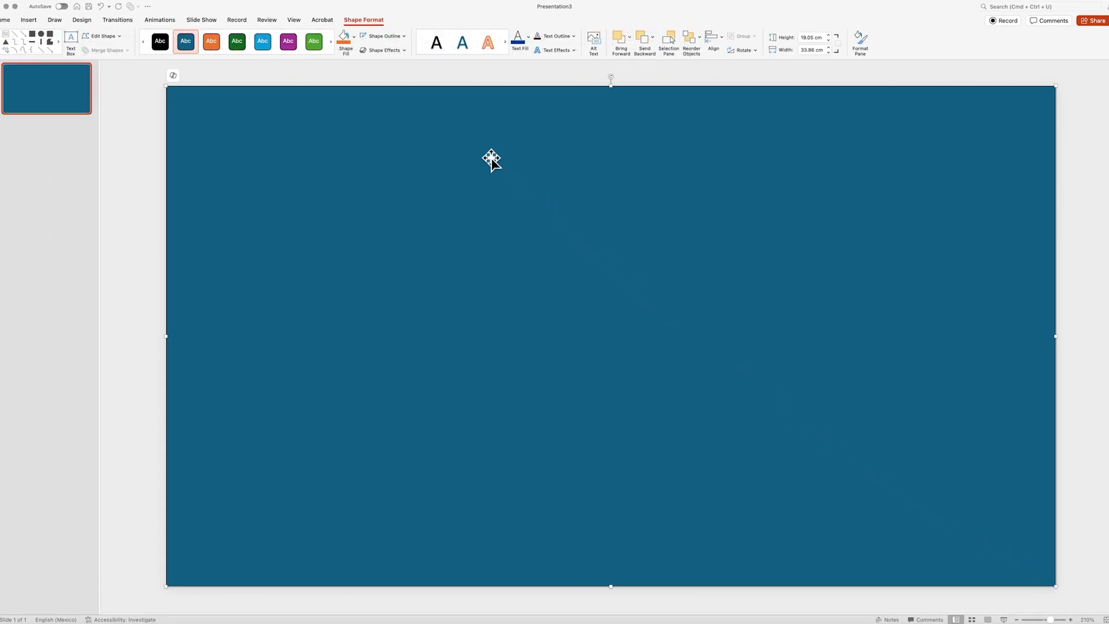
Send the full-slide rectangle to the back, behind the ARIZONA letters.
right_click(491, 157)
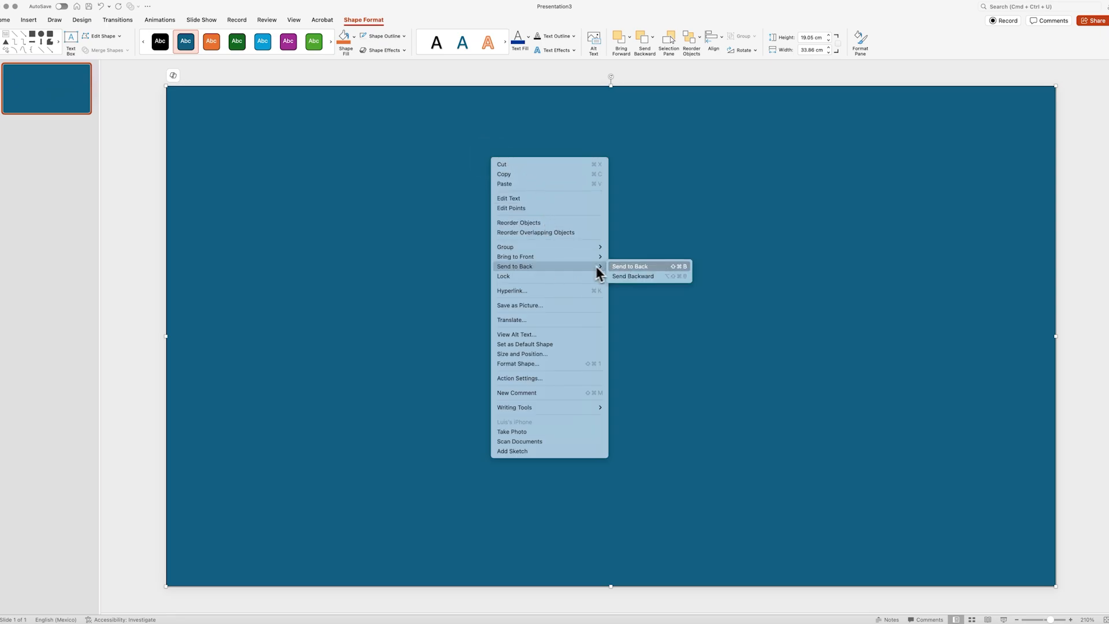
click(628, 266)
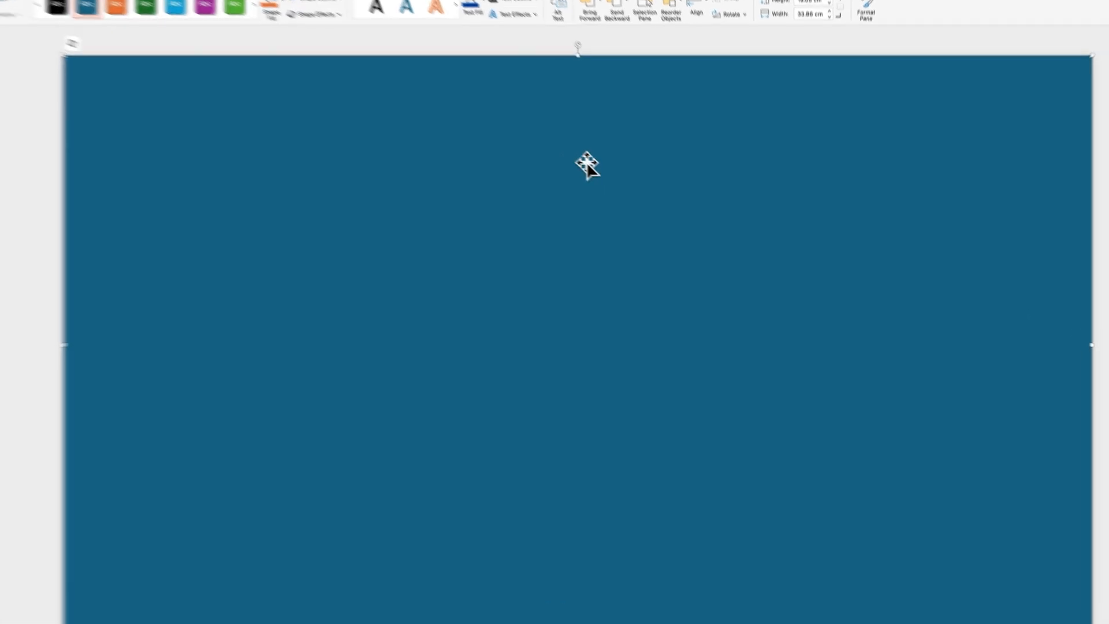
right_click(587, 165)
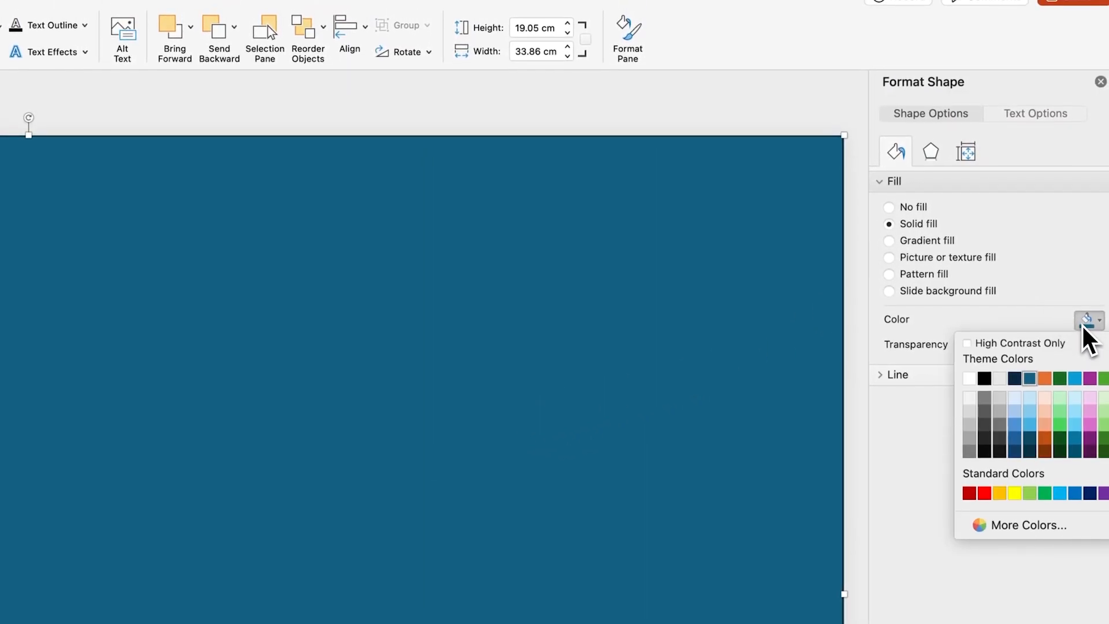
Fill the overlay rectangle solid black at about 31% transparency.
click(984, 378)
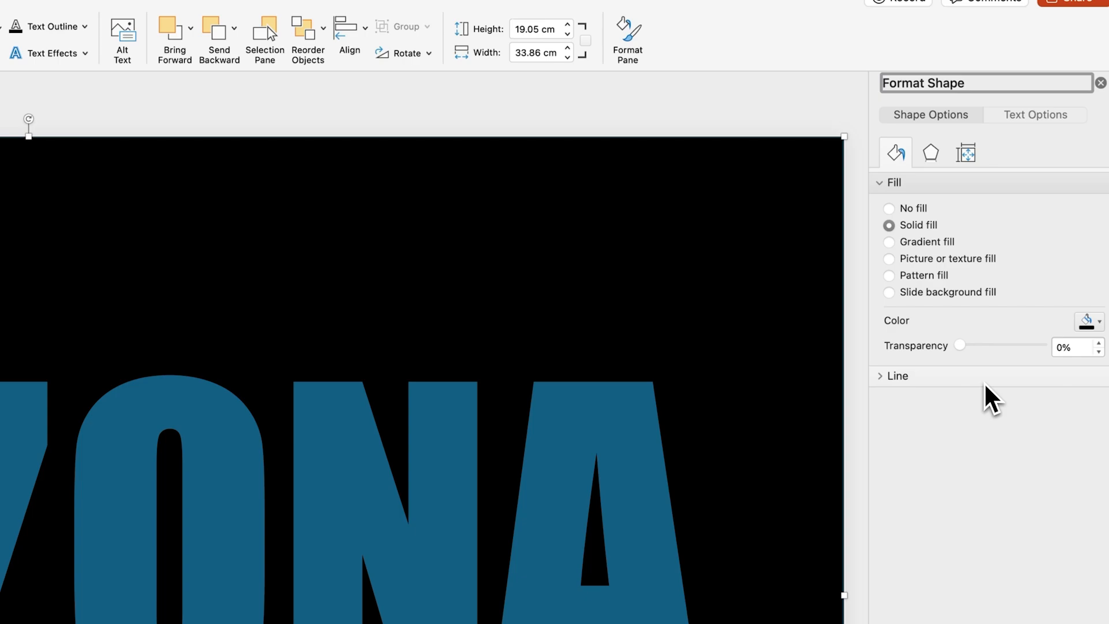
drag(961, 344, 991, 345)
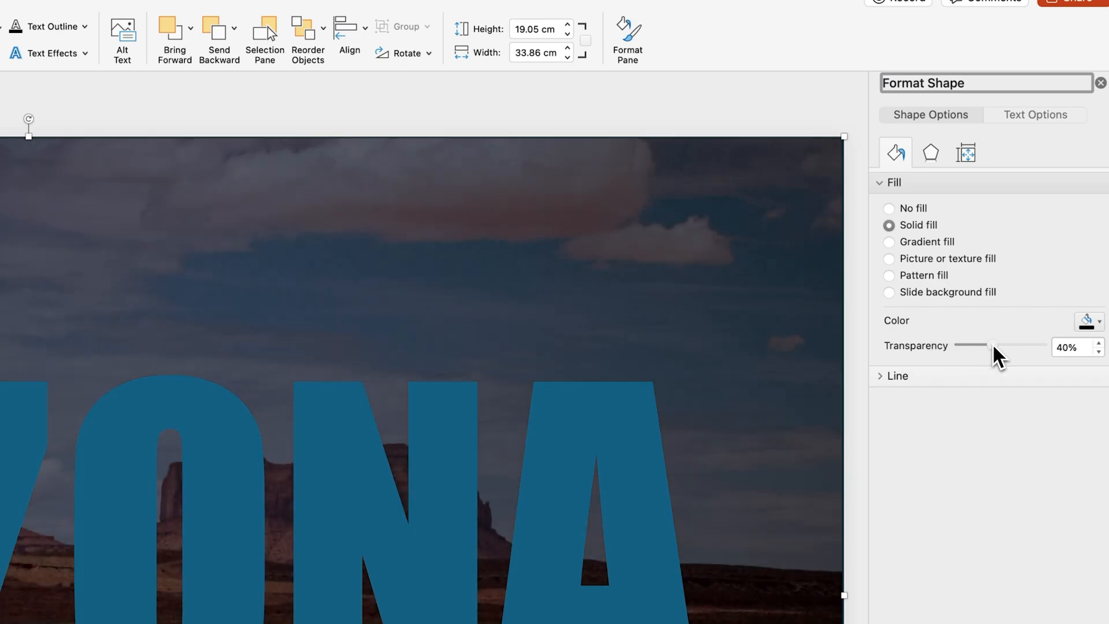
drag(990, 346, 969, 345)
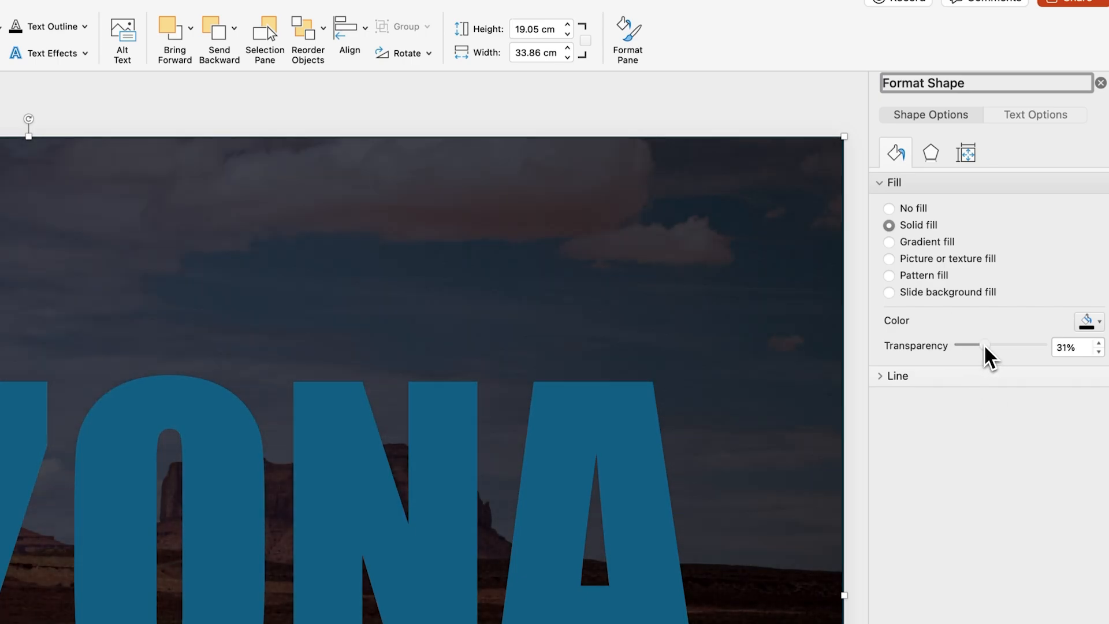
click(897, 375)
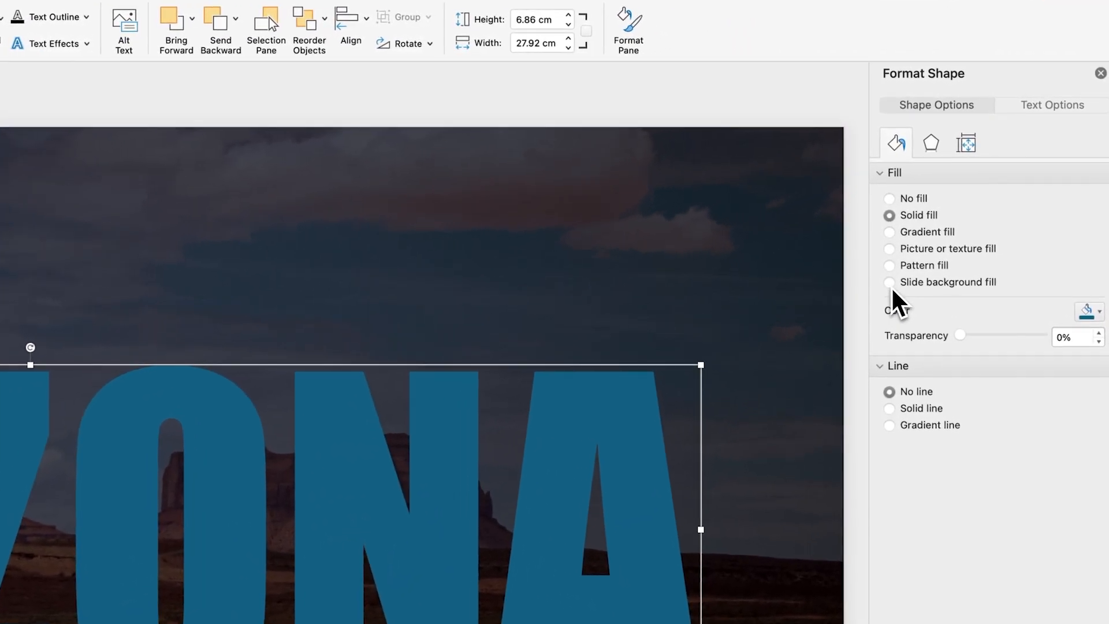
Fill the ARIZONA letters with the slide background so the bright desert photo shows through the overlay.
click(890, 282)
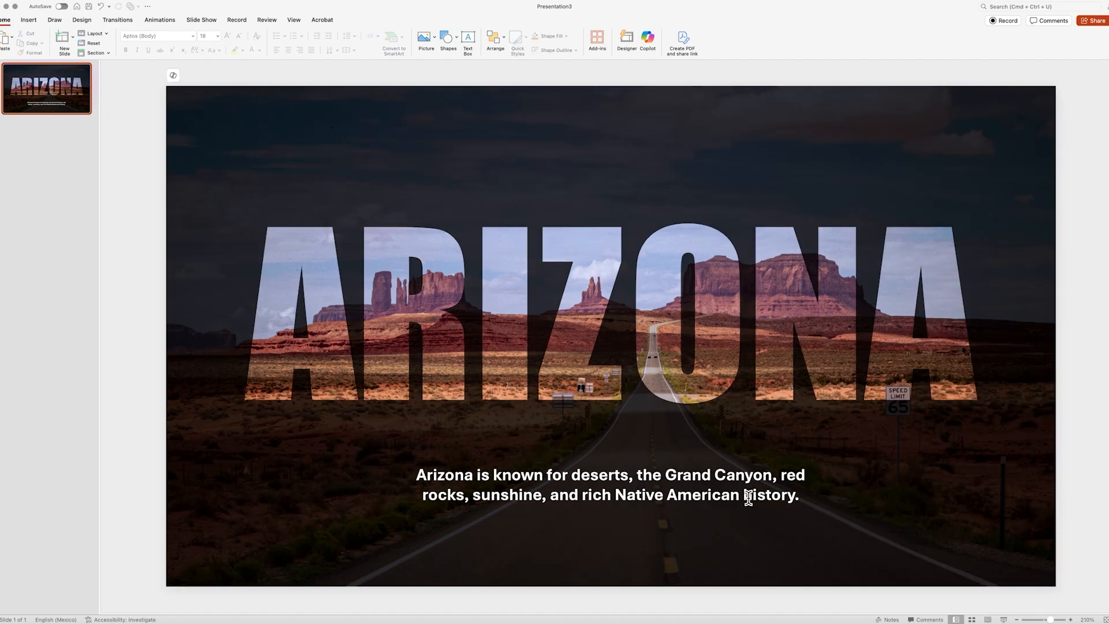
click(749, 495)
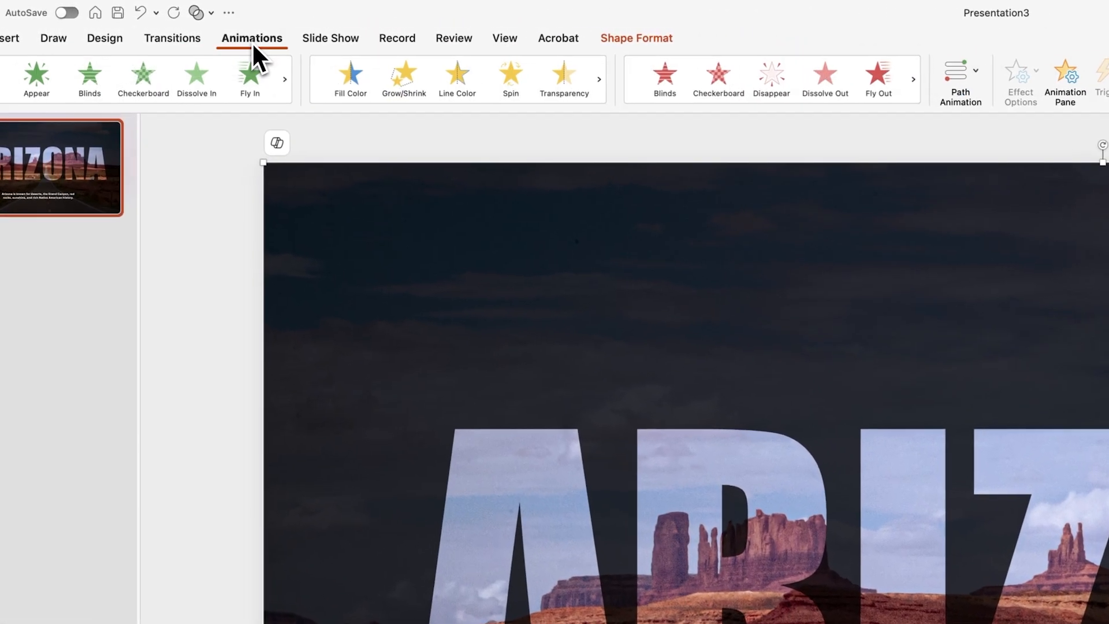
Give the dark overlay a half-second Fly In entrance animation.
click(249, 78)
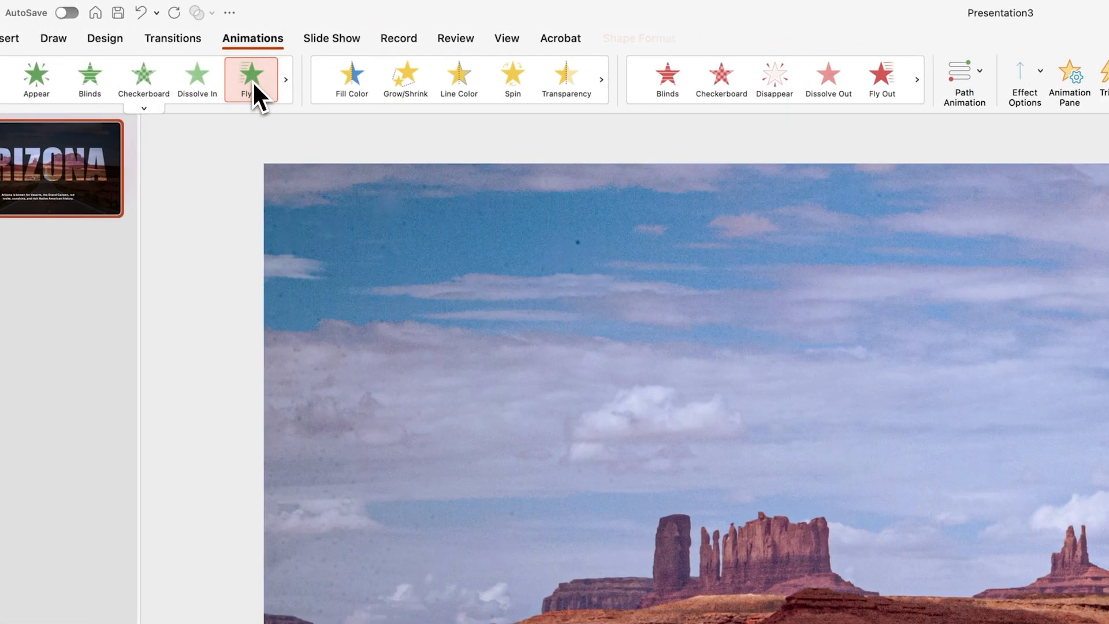
click(251, 74)
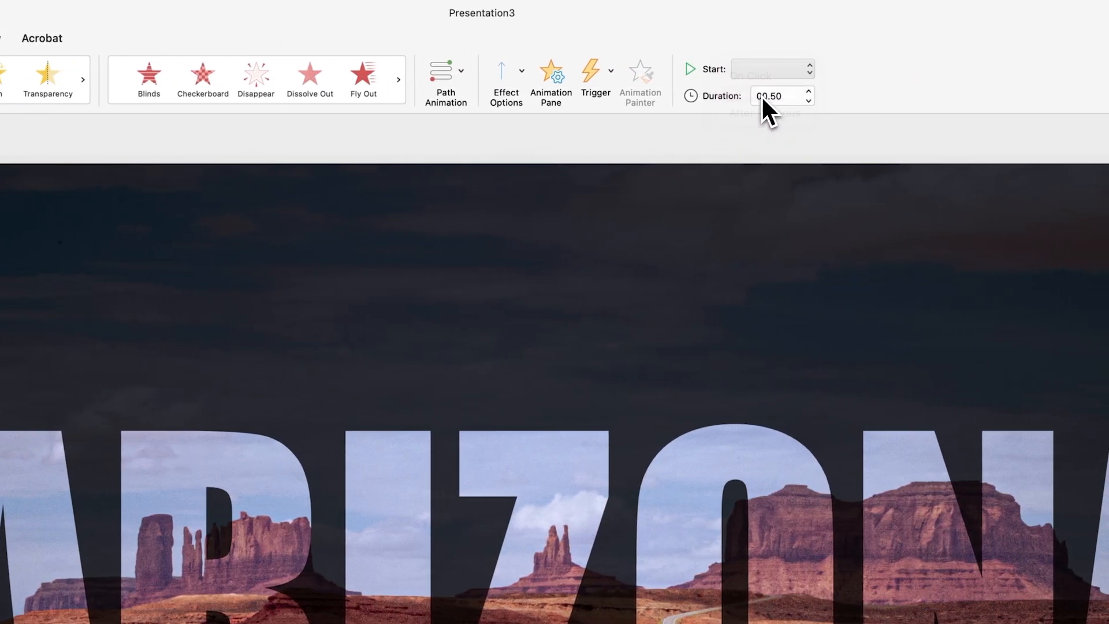
click(809, 92)
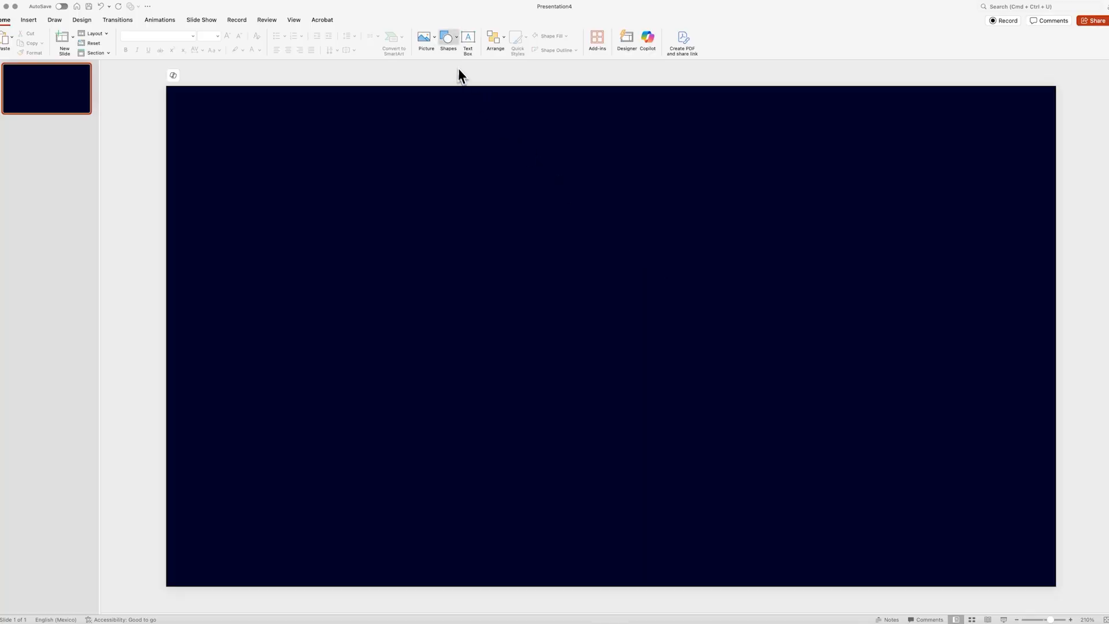
Draw a text box reading FISH in white Impact, centred and enlarged on the navy slide.
drag(435, 380, 800, 499)
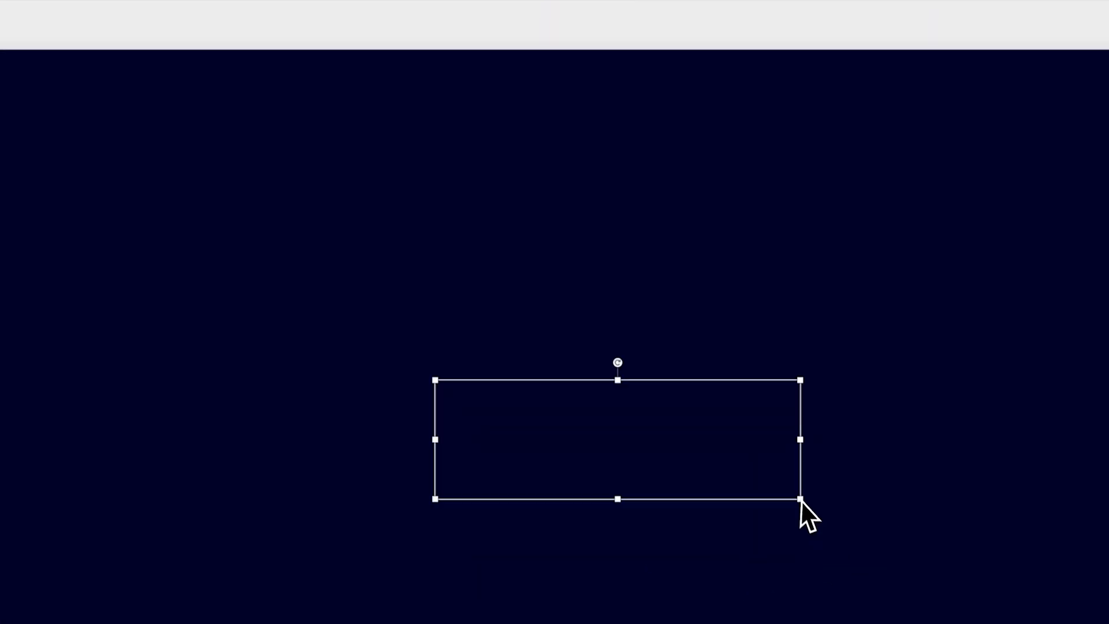
drag(799, 499, 793, 411)
text(FISH)
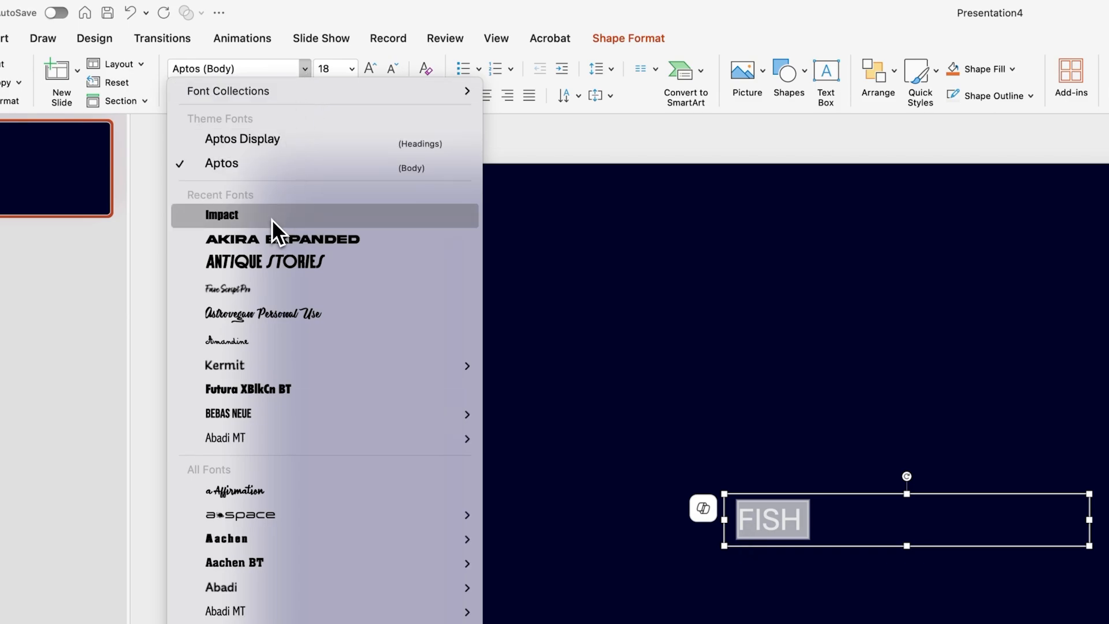
click(222, 215)
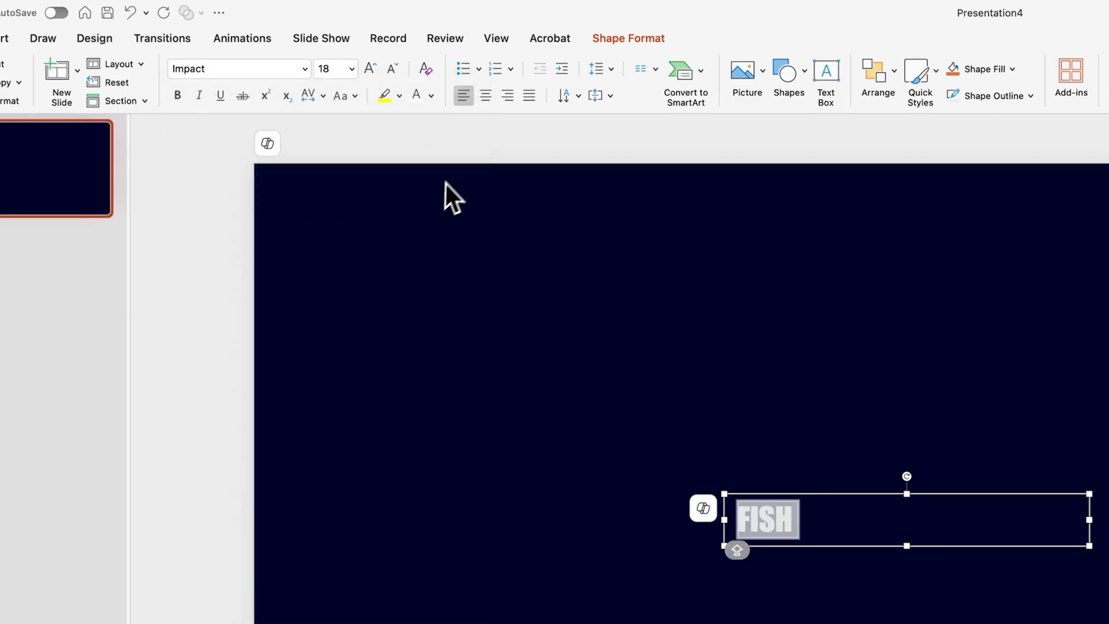
click(487, 95)
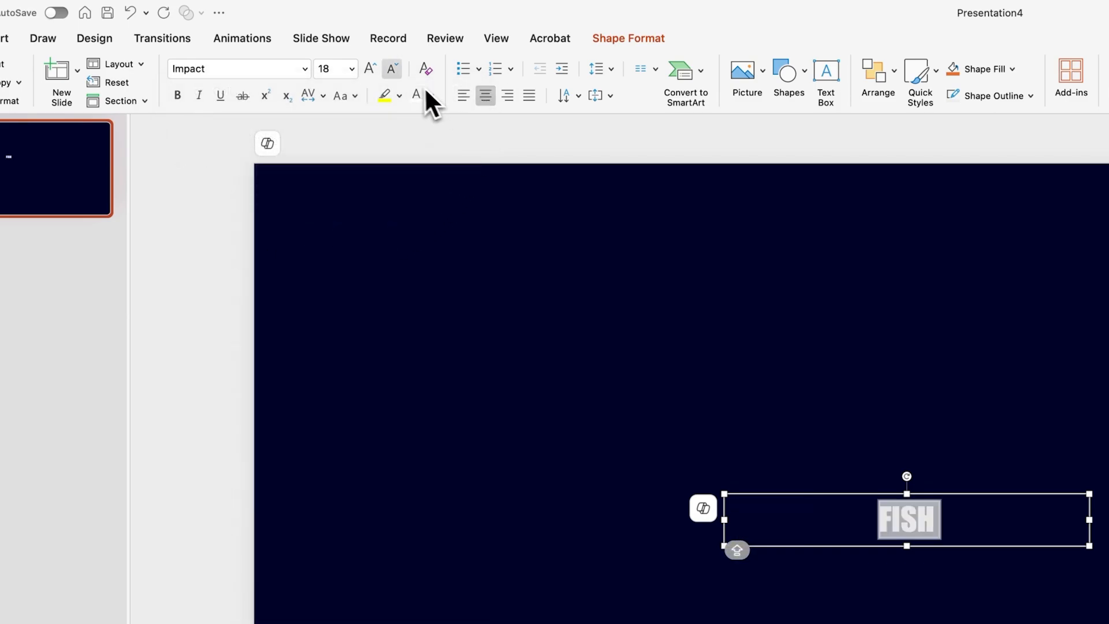
click(370, 68)
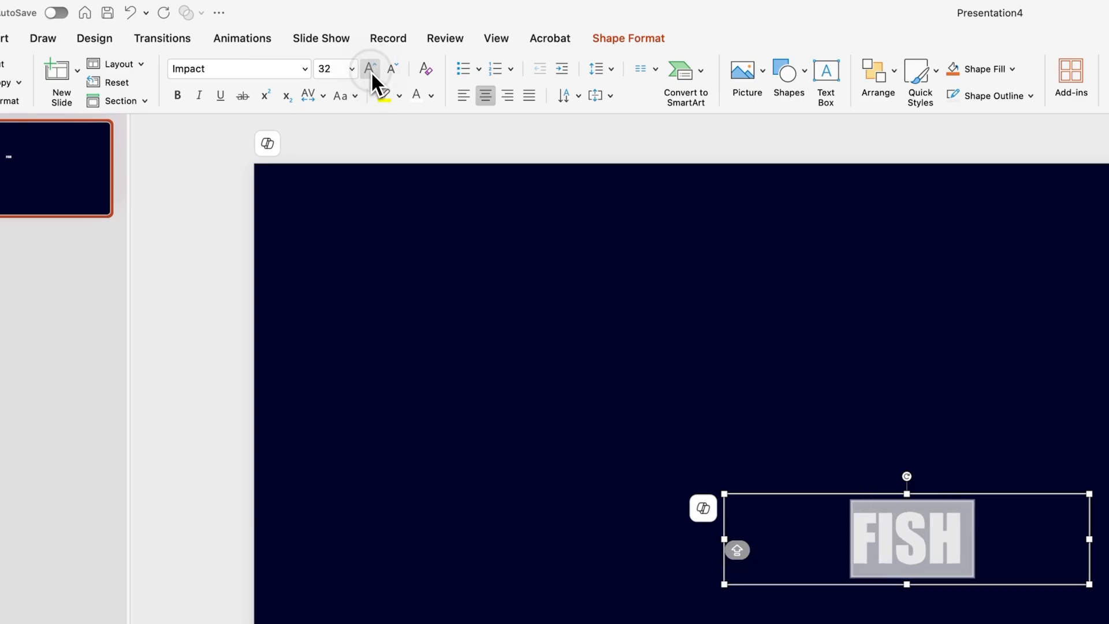
click(369, 68)
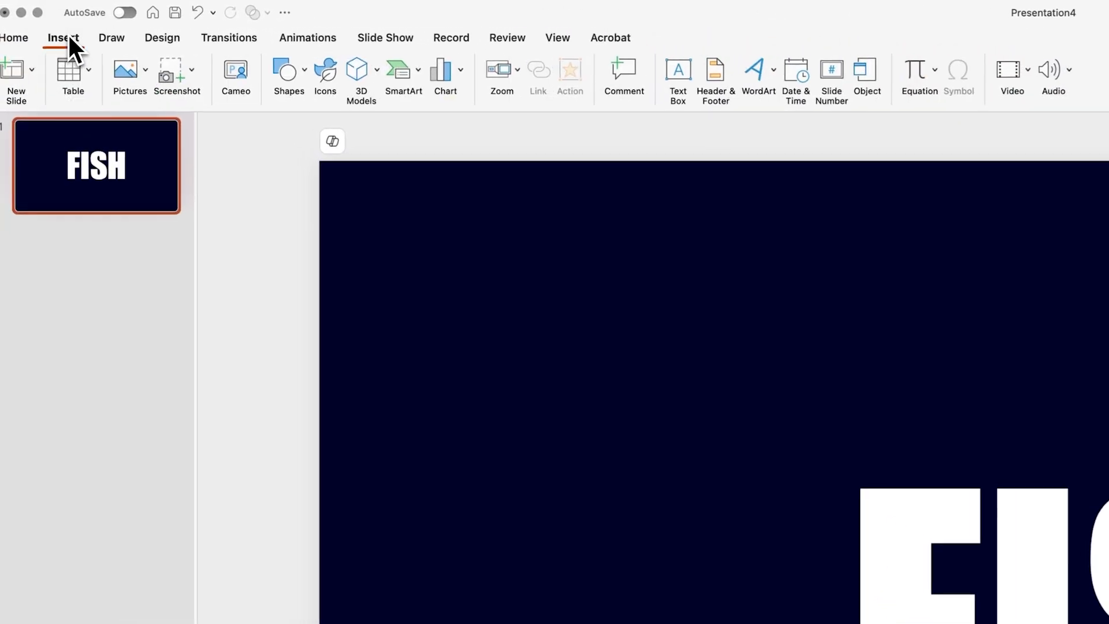
Insert the underwater 'ocean' stock video clip onto the FISH slide.
click(1023, 70)
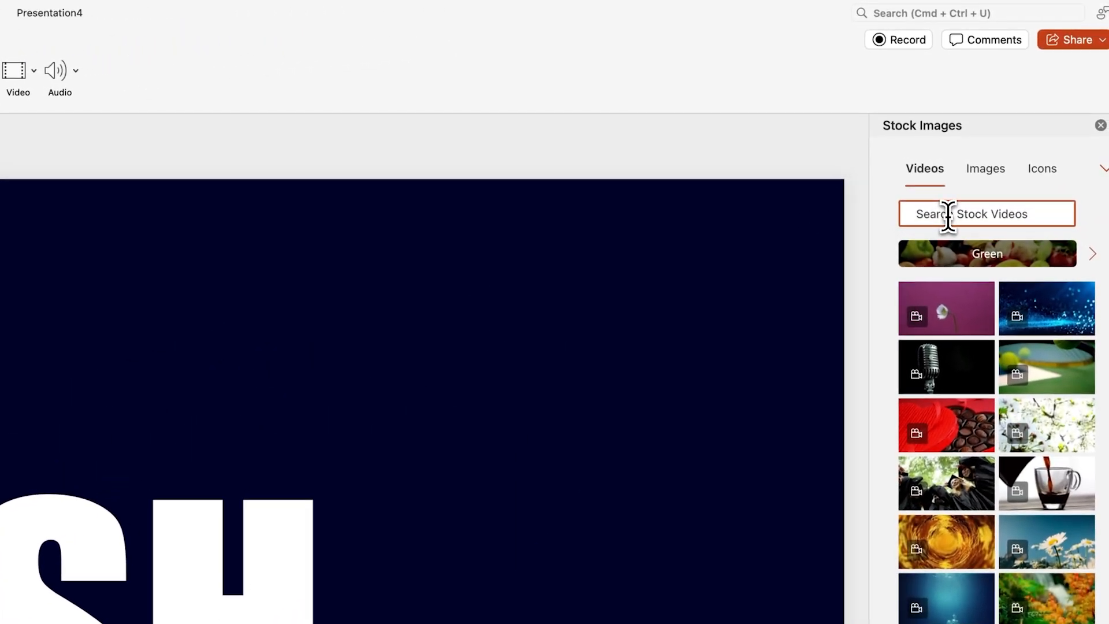
text(ocean)
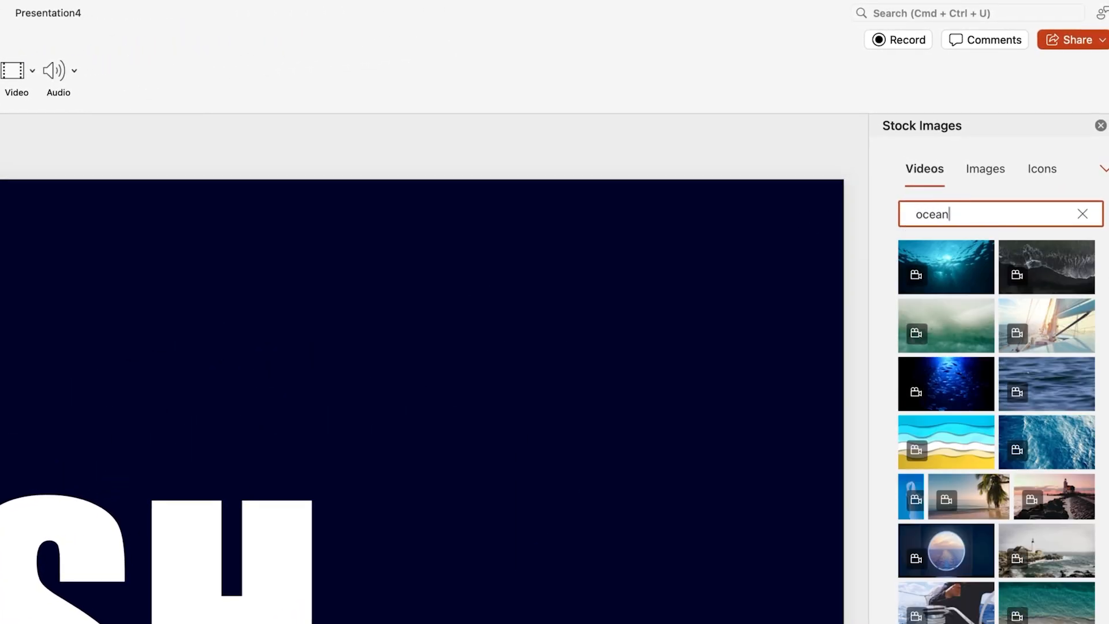
click(947, 267)
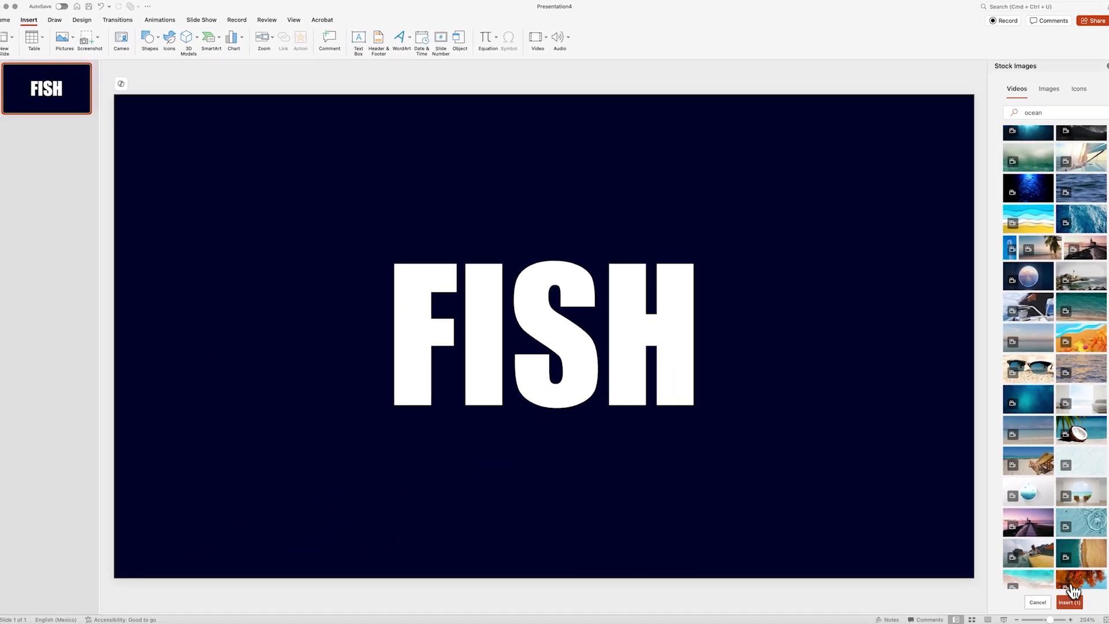
click(1070, 602)
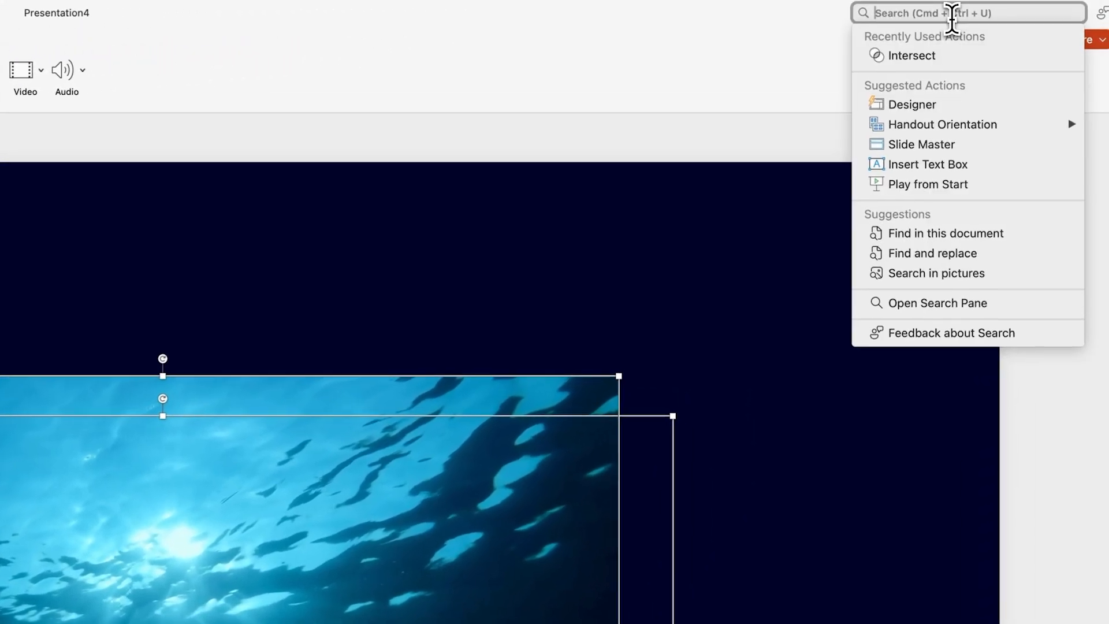
Intersect the ocean video with FISH via Merge Shapes, start it Automatically, and enlarge the letters.
text(merge)
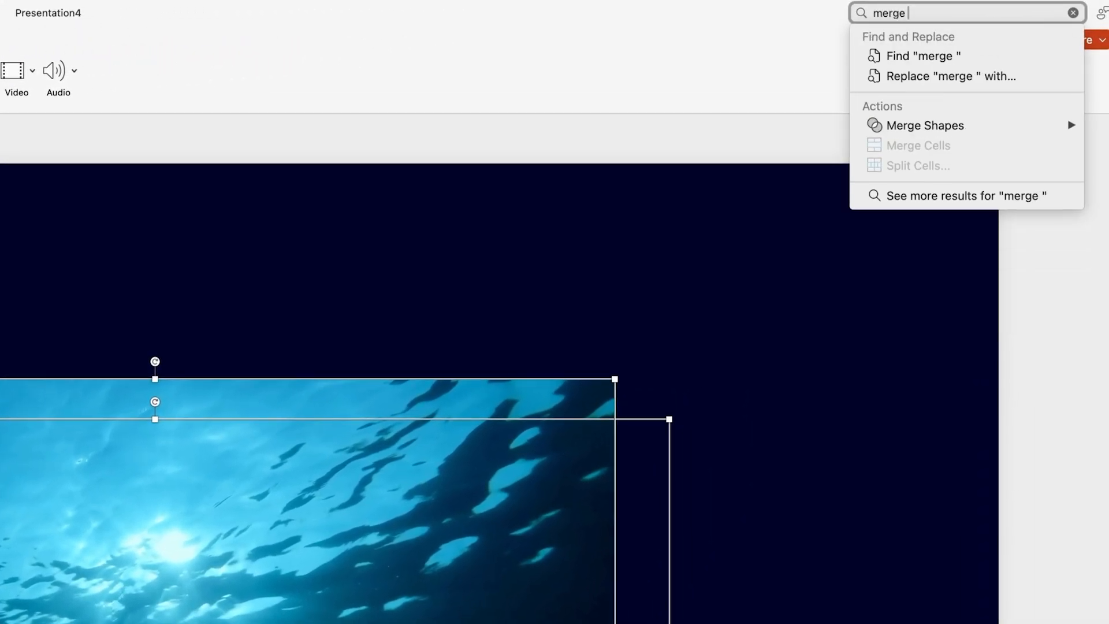
mouse_move(925, 125)
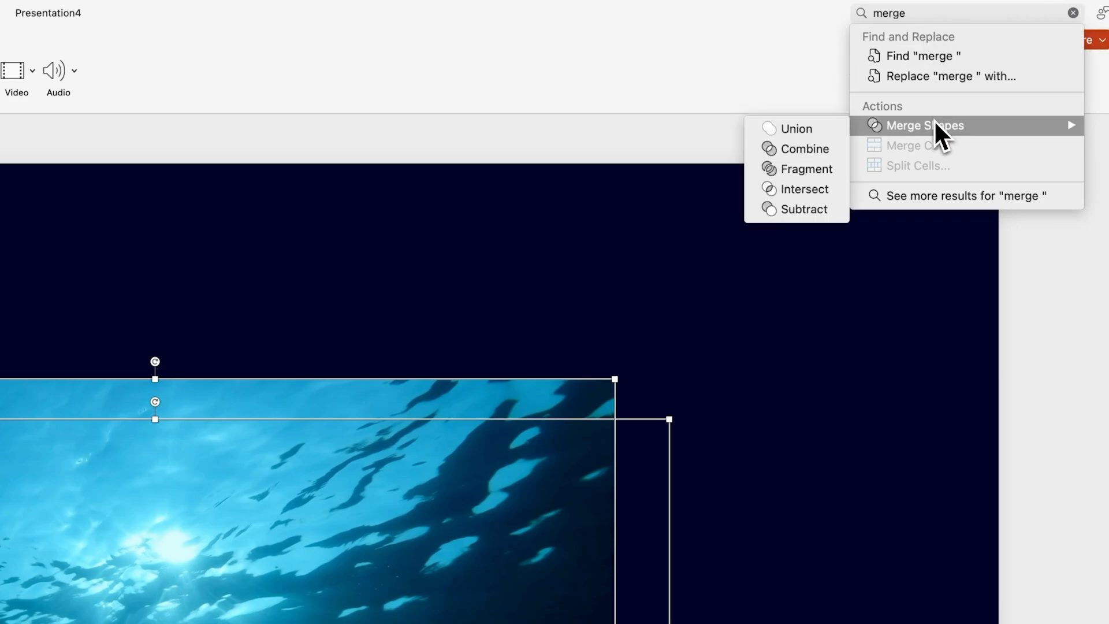
mouse_move(805, 188)
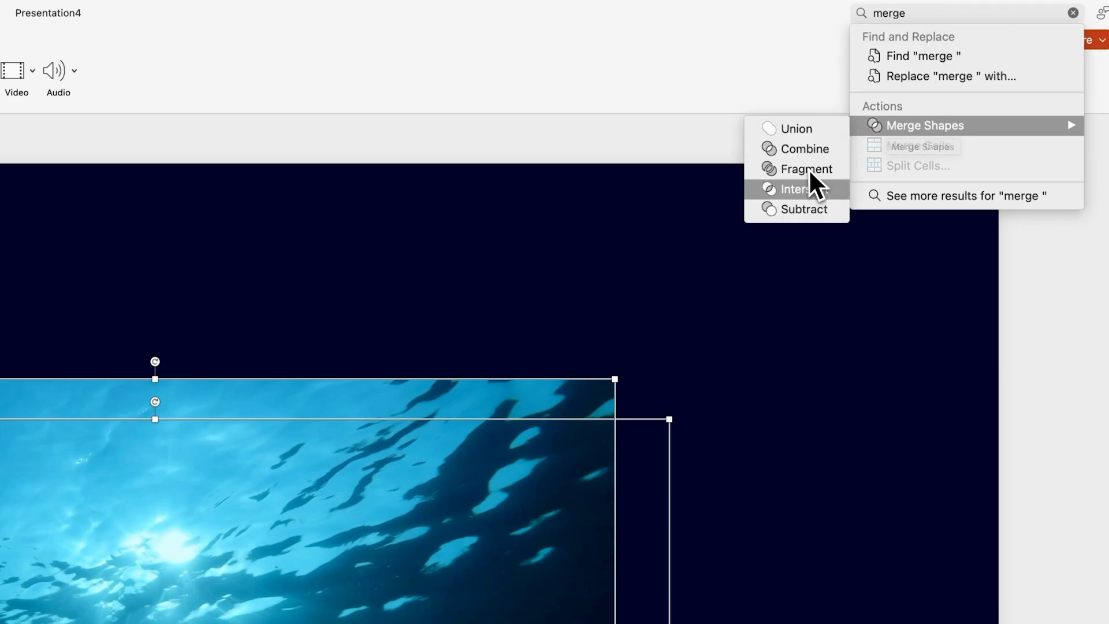
click(803, 188)
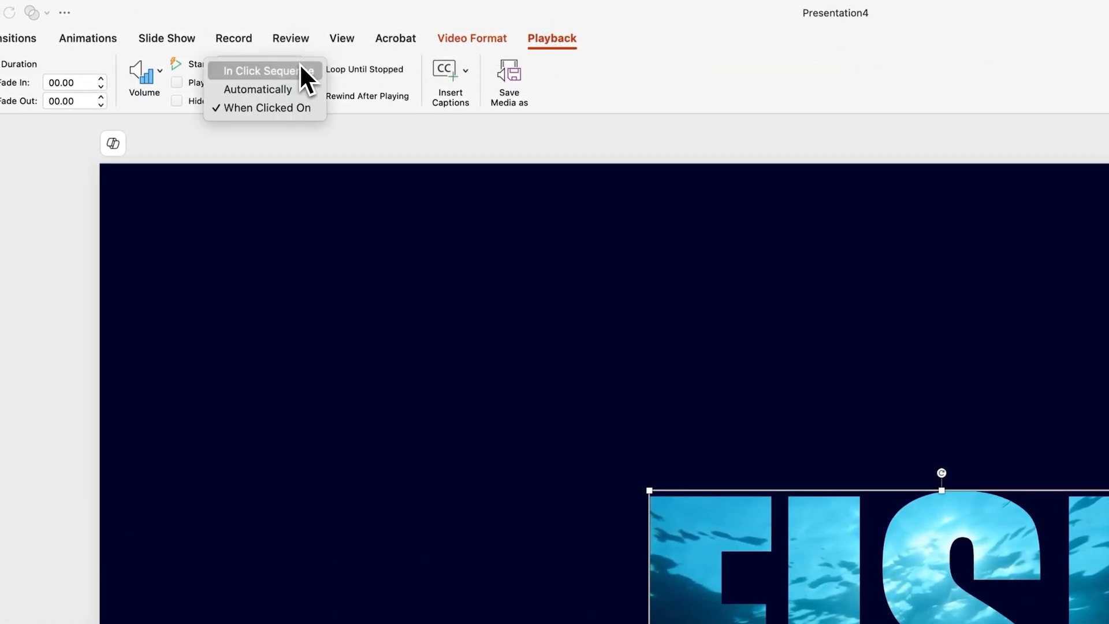
click(258, 89)
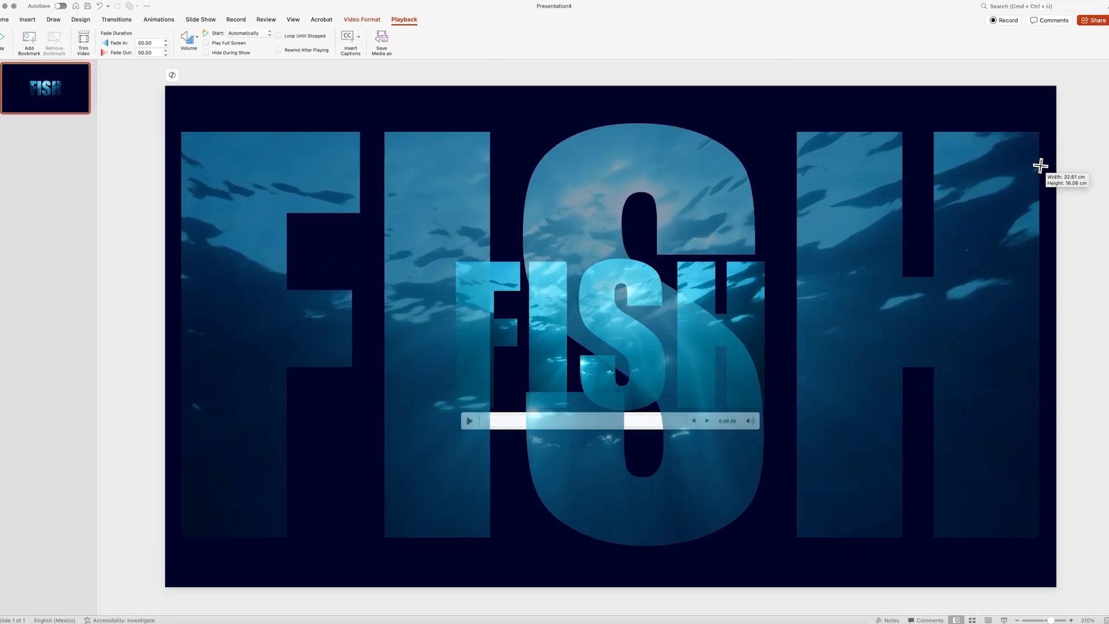
drag(1040, 164, 966, 189)
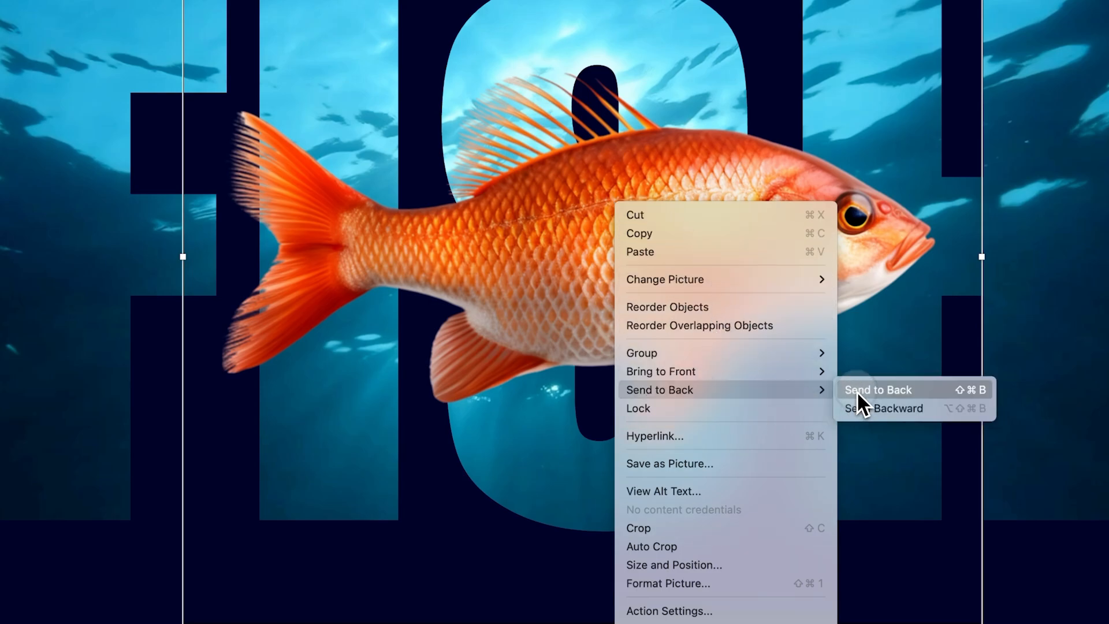
Send the orange fish behind the letters and align a front copy over the S.
click(878, 390)
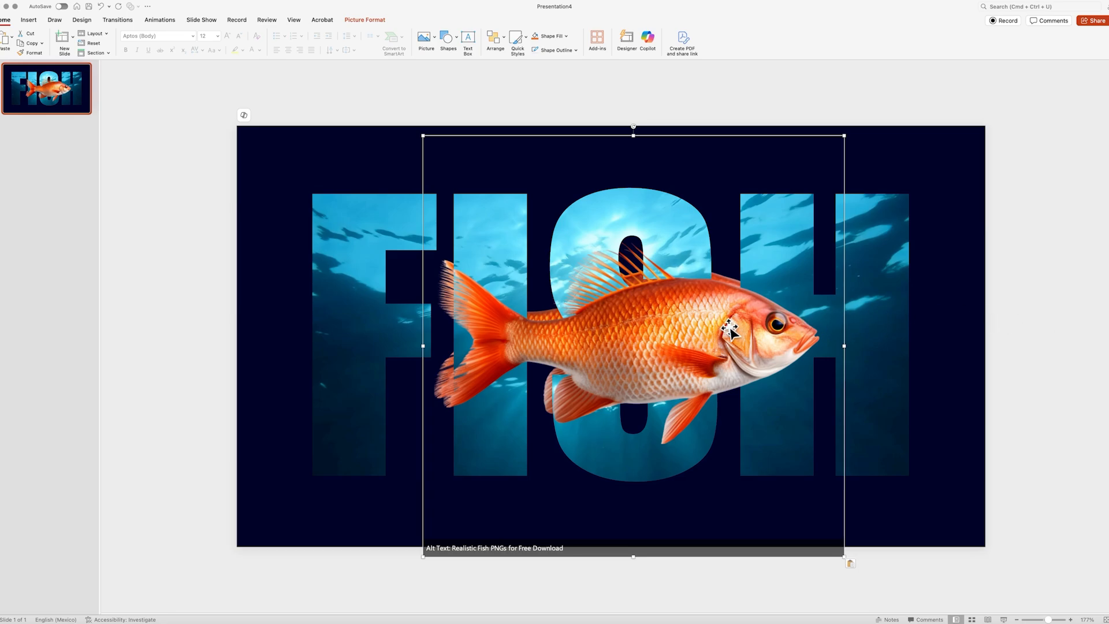
drag(733, 332, 714, 319)
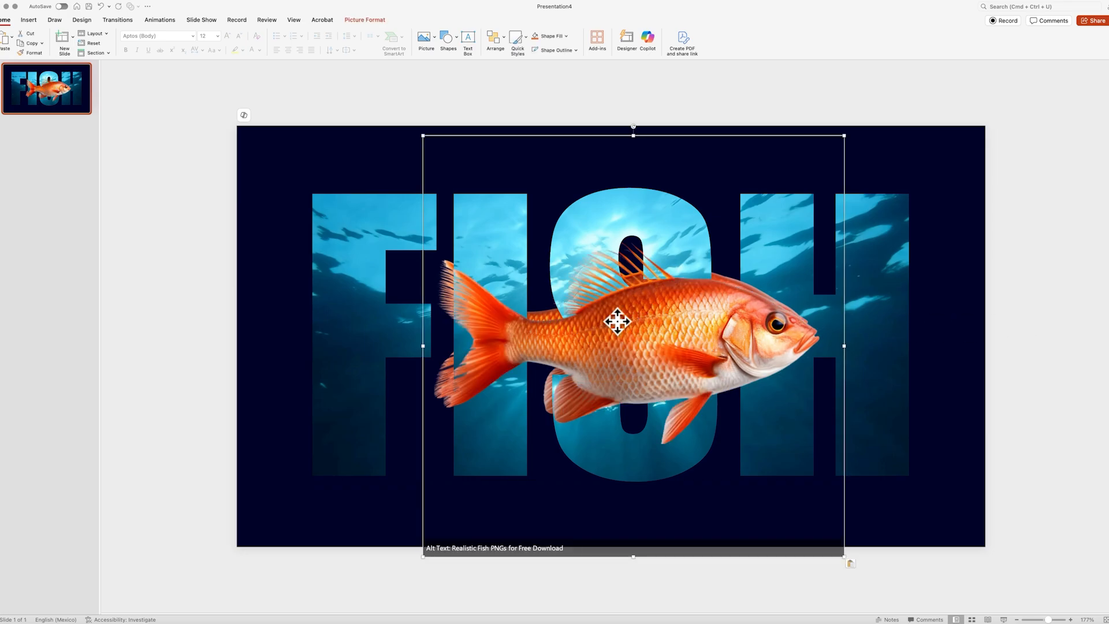
drag(617, 323, 606, 315)
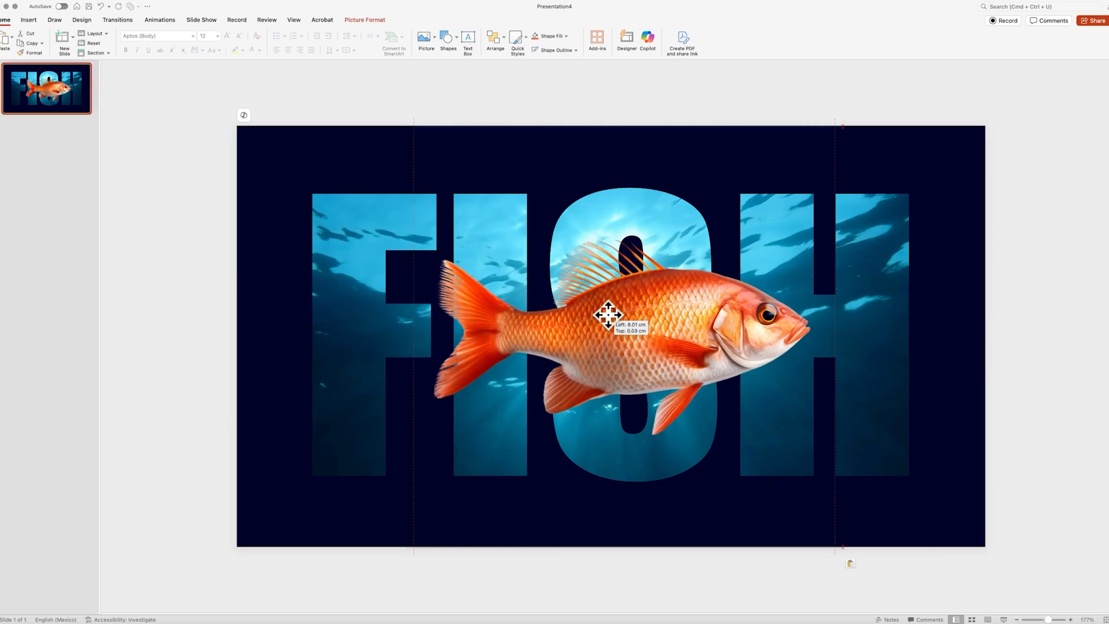
click(609, 314)
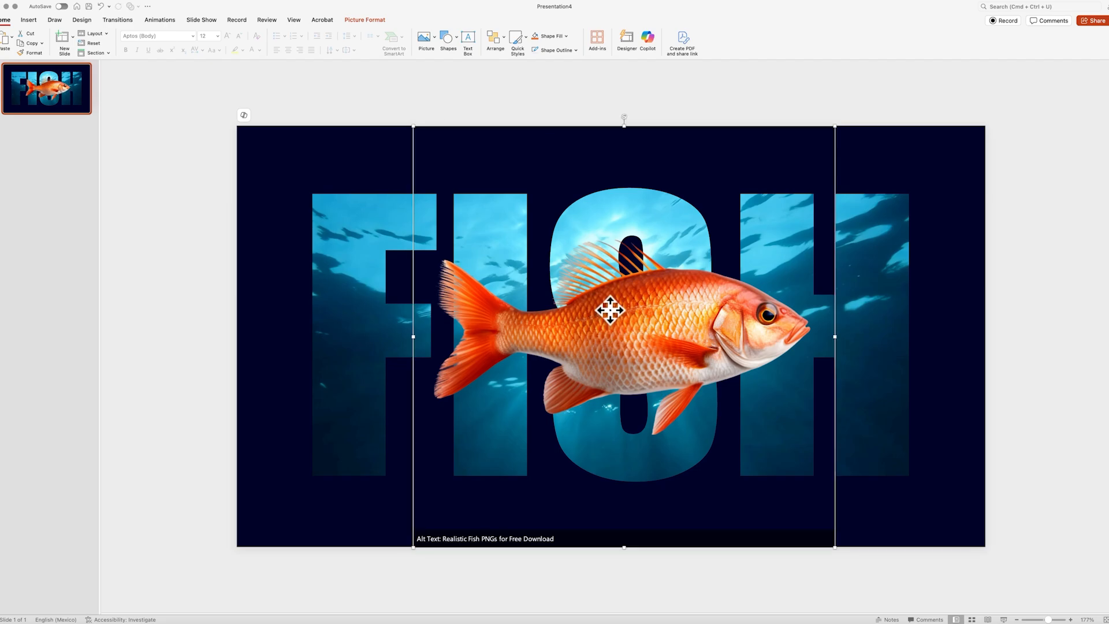
Crop the front fish copy at the S so it weaves through, then preview with the video playing.
click(364, 20)
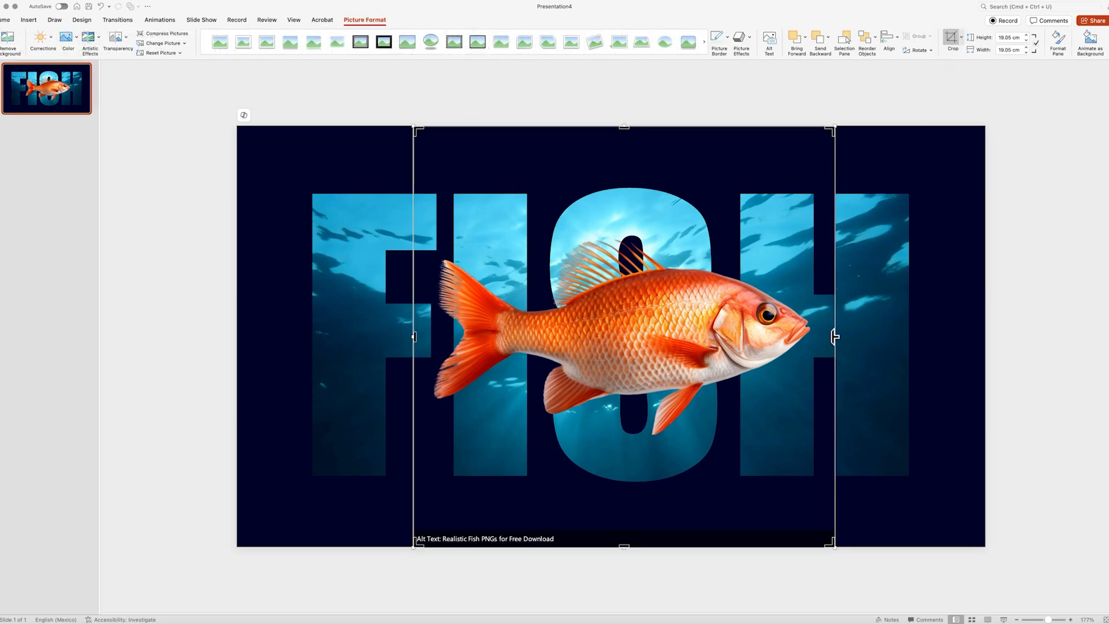
drag(834, 336, 538, 332)
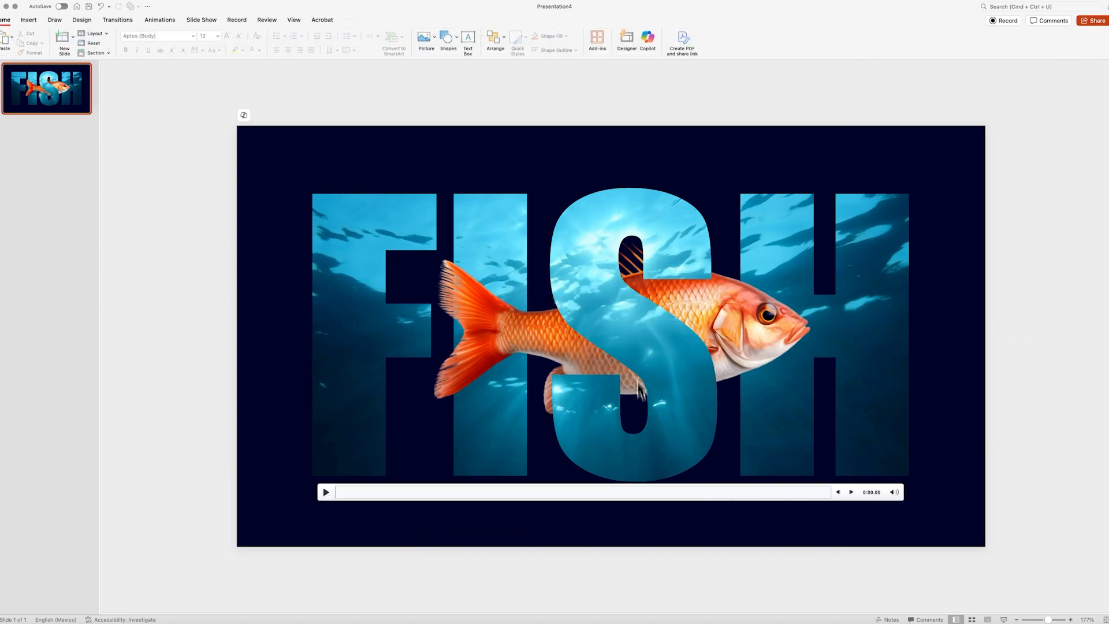
click(326, 493)
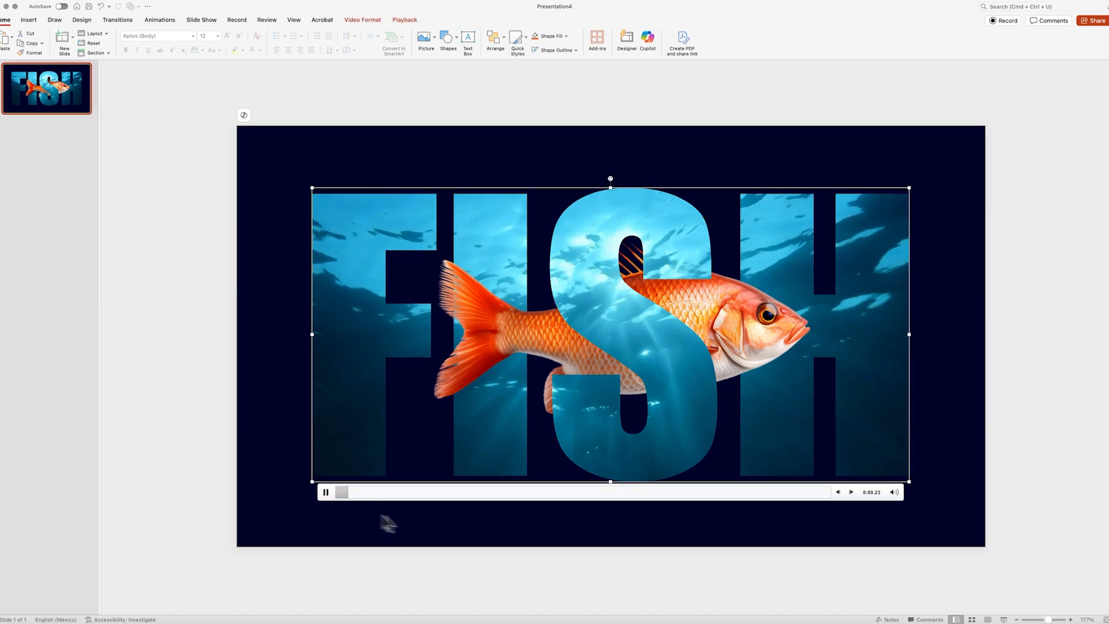